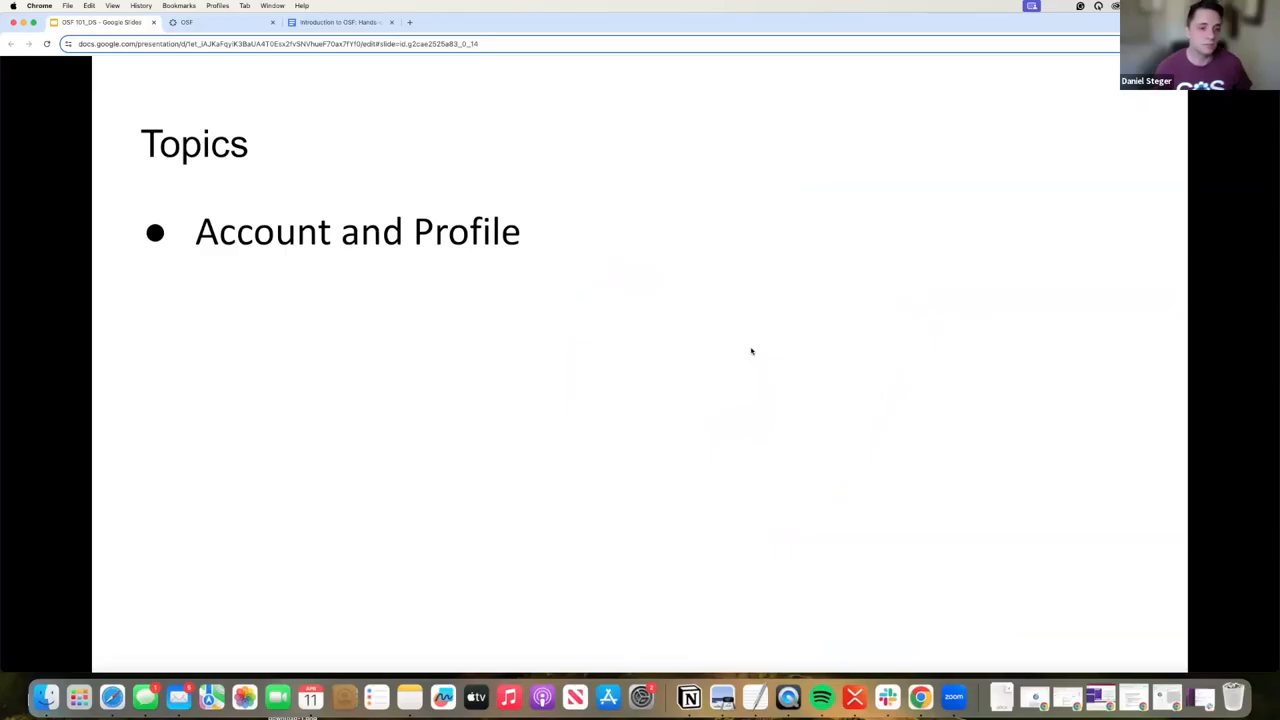
Switch from the slides to the OSF website tab and go to the Sign Up page
click(162, 380)
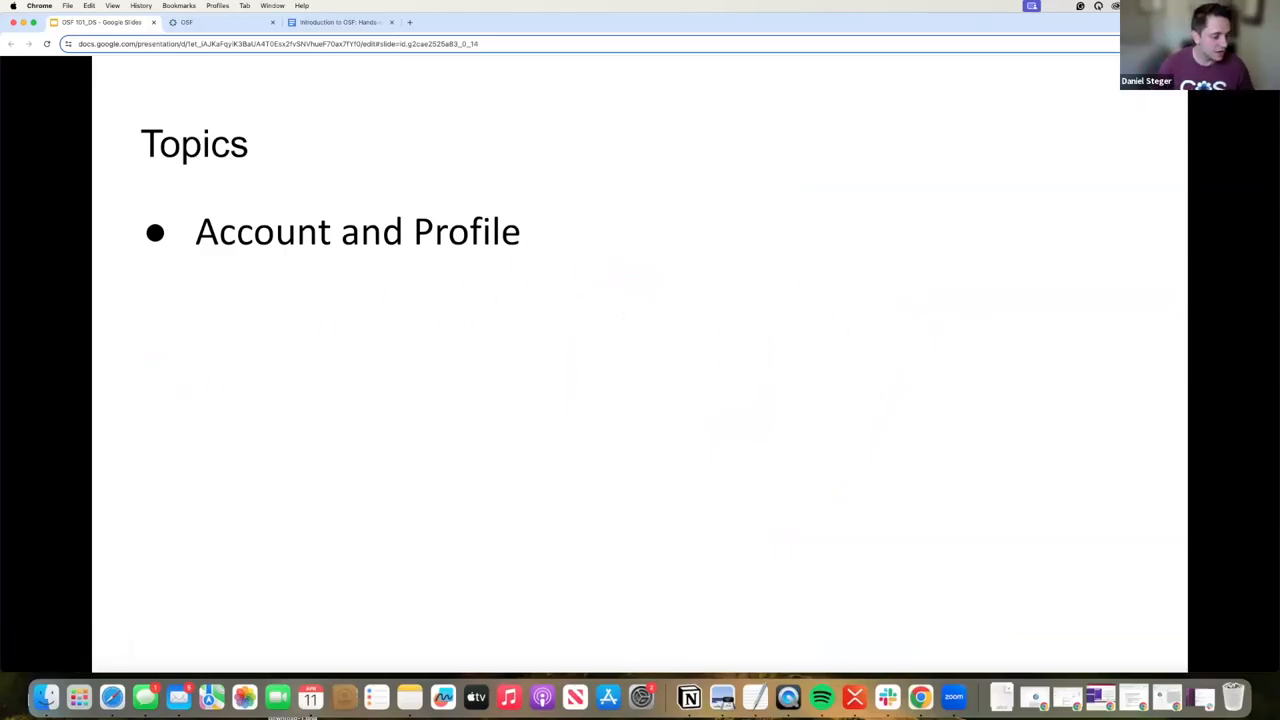
click(262, 417)
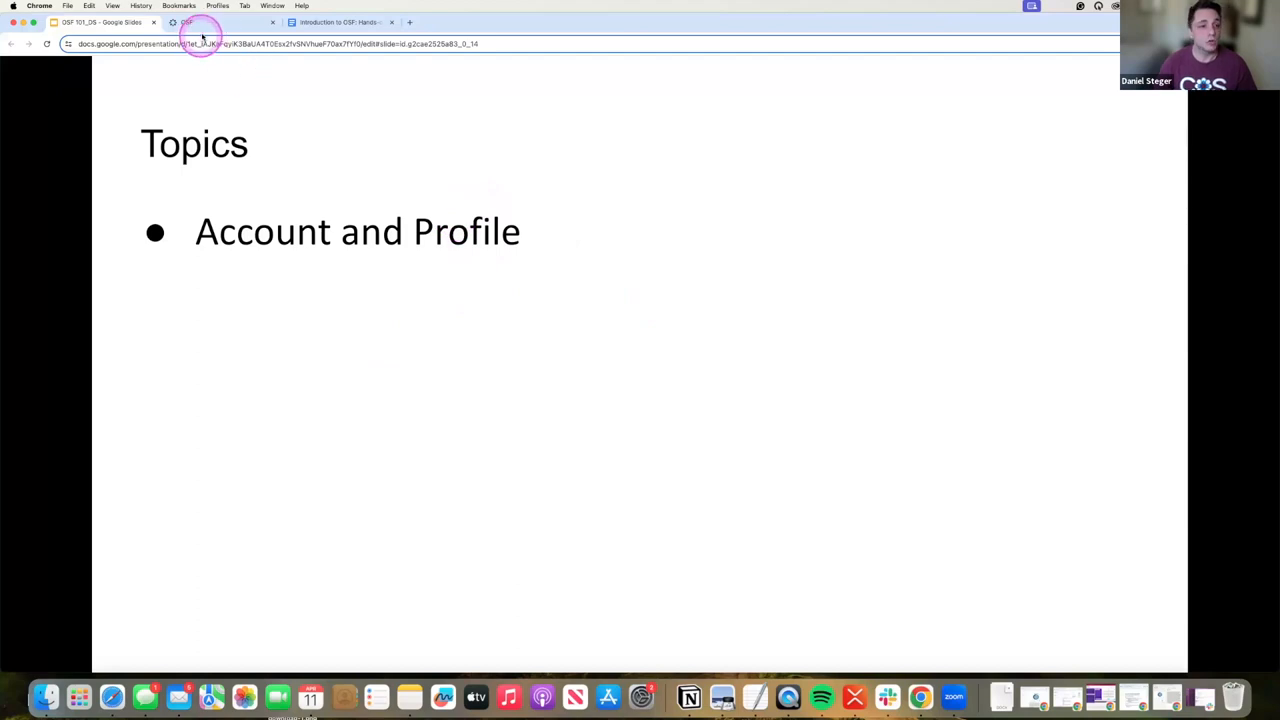
click(200, 22)
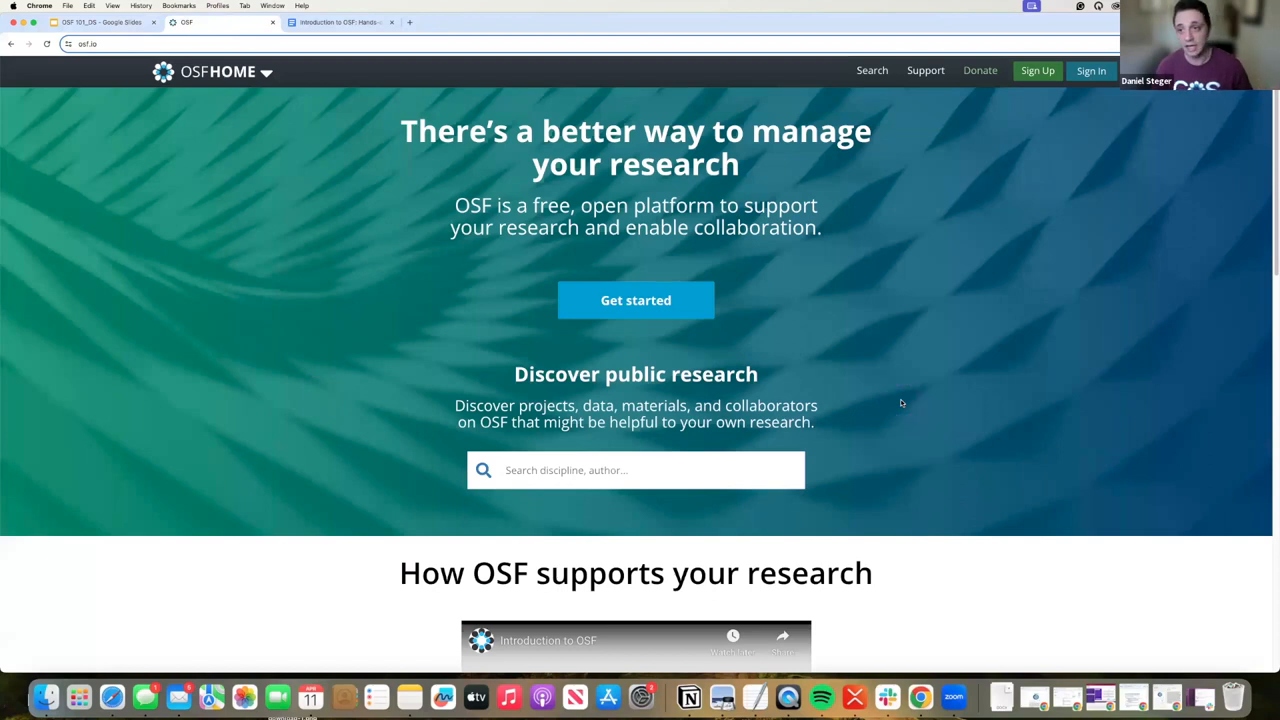
click(82, 44)
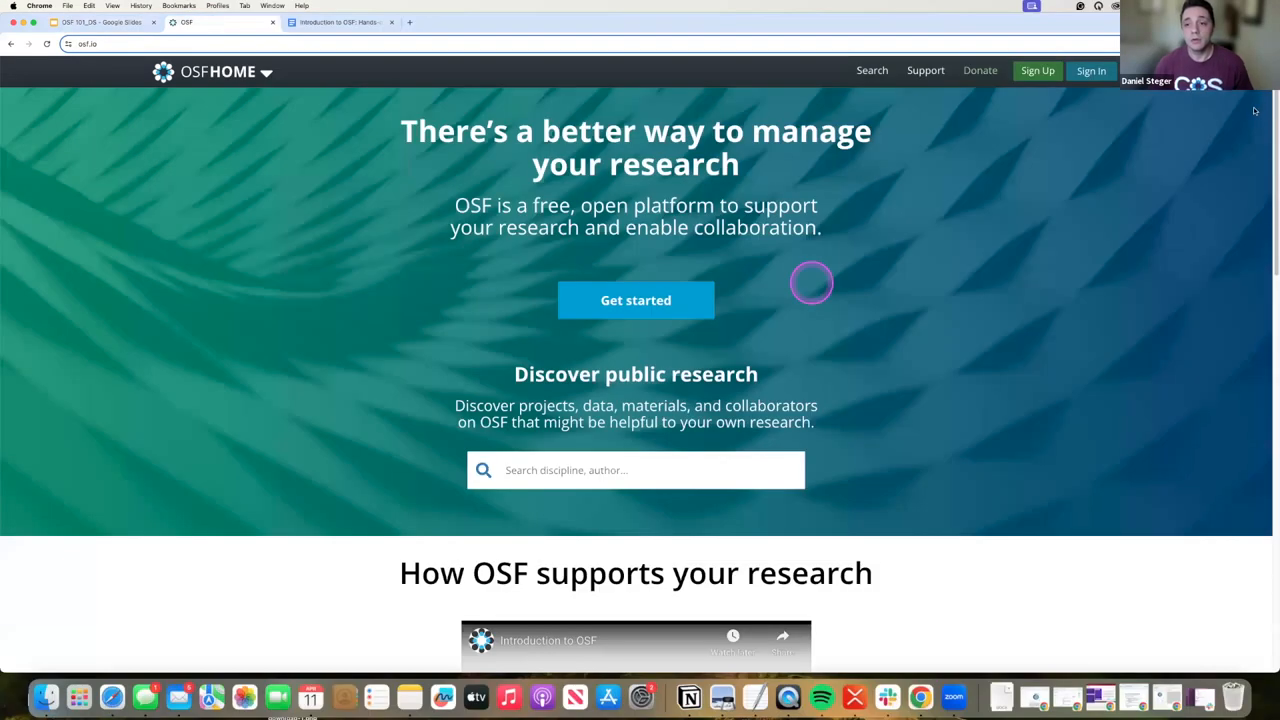
mouse_move(1052, 271)
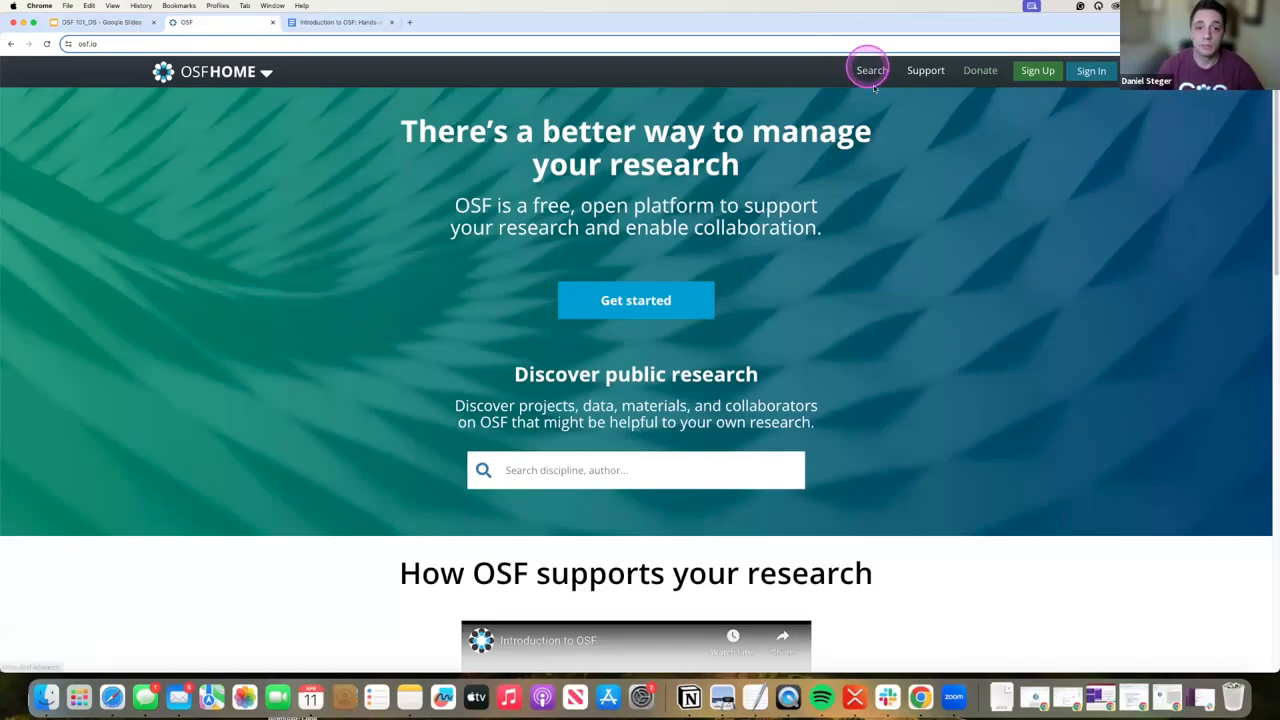
mouse_move(907, 172)
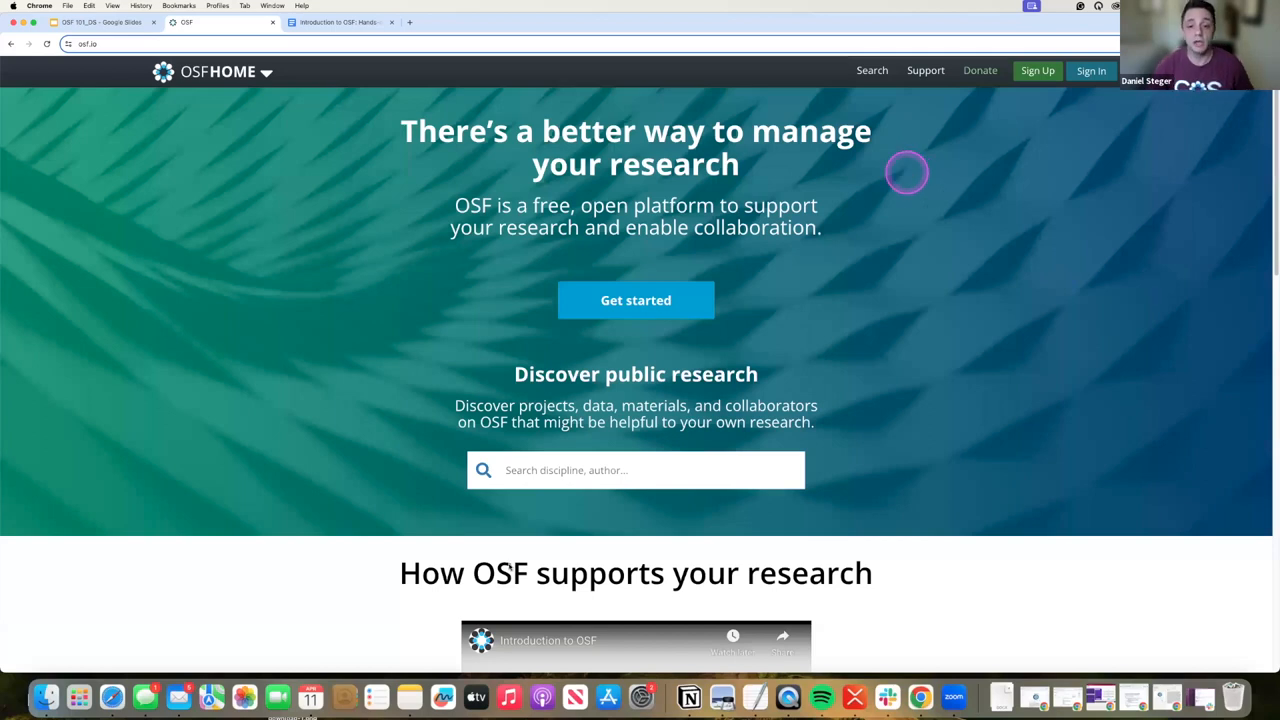
mouse_move(783, 265)
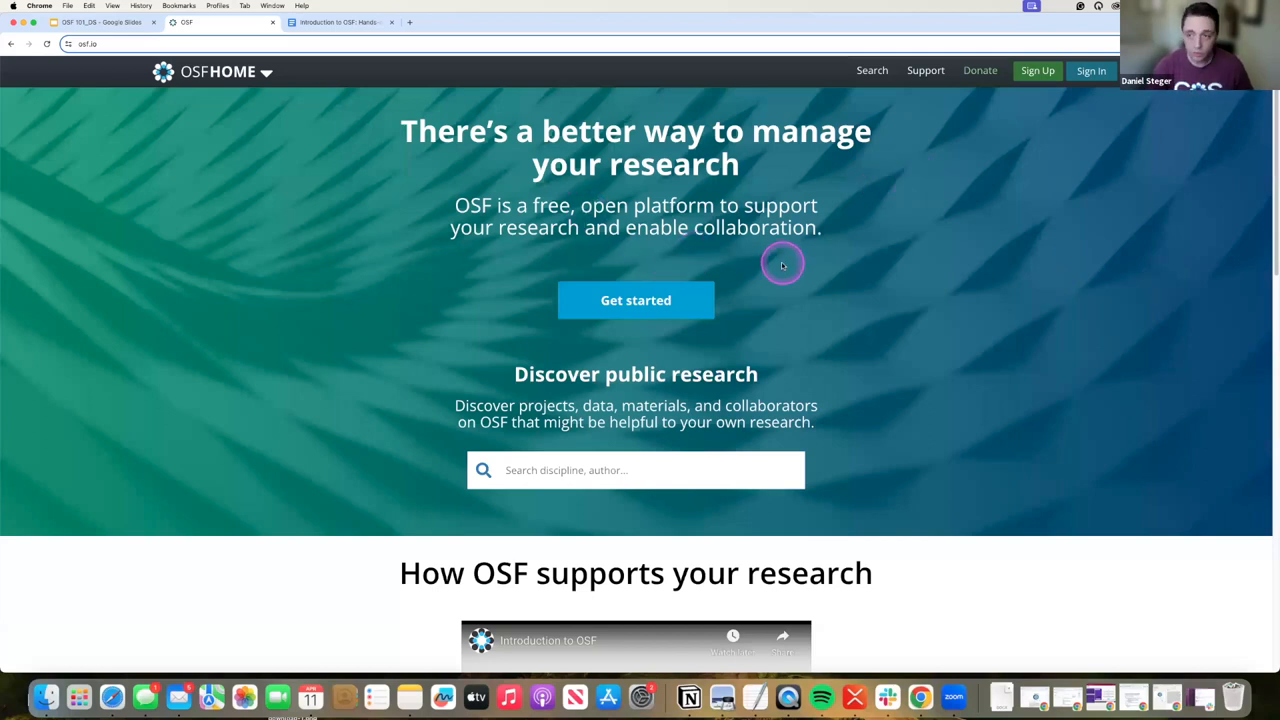
mouse_move(1076, 93)
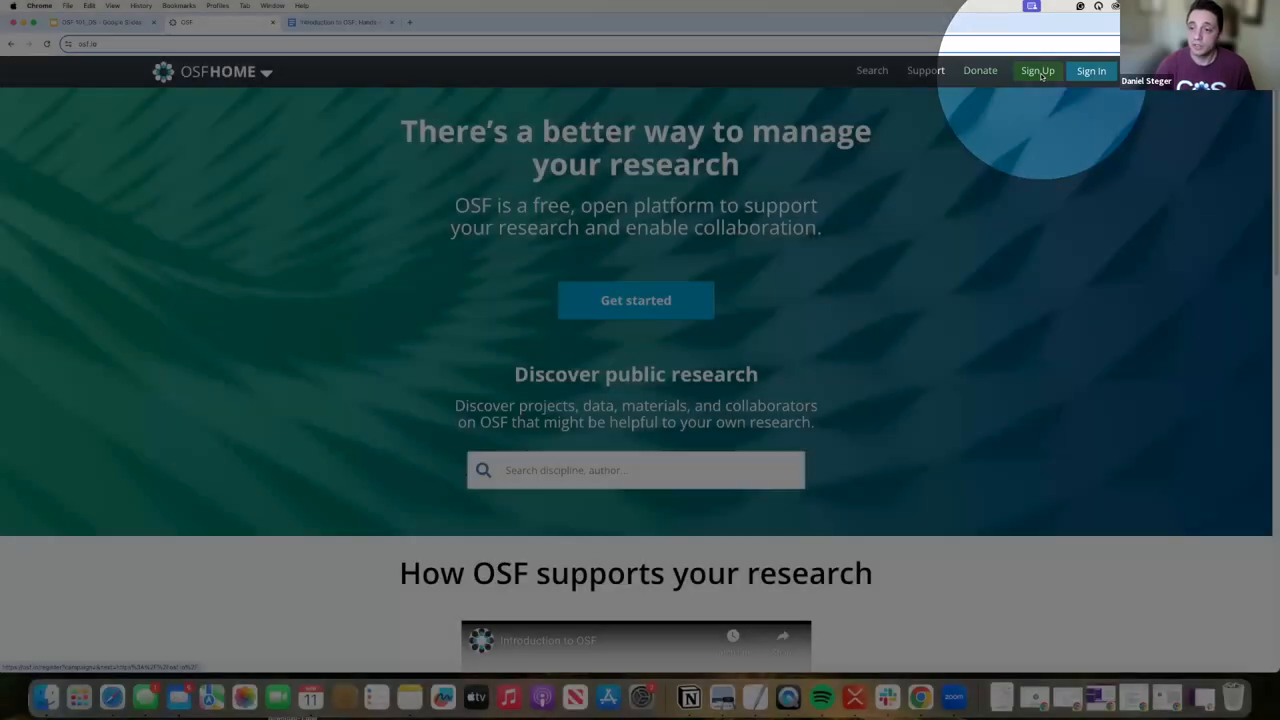
click(1037, 70)
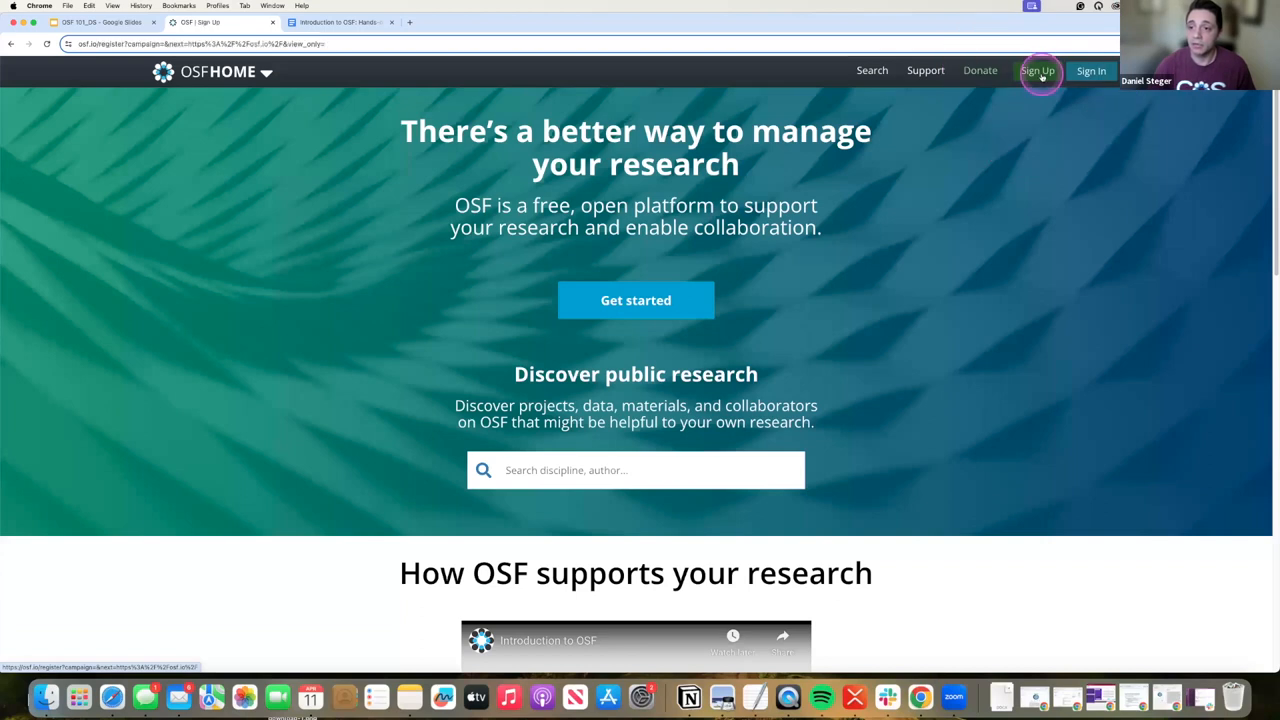
click(1037, 70)
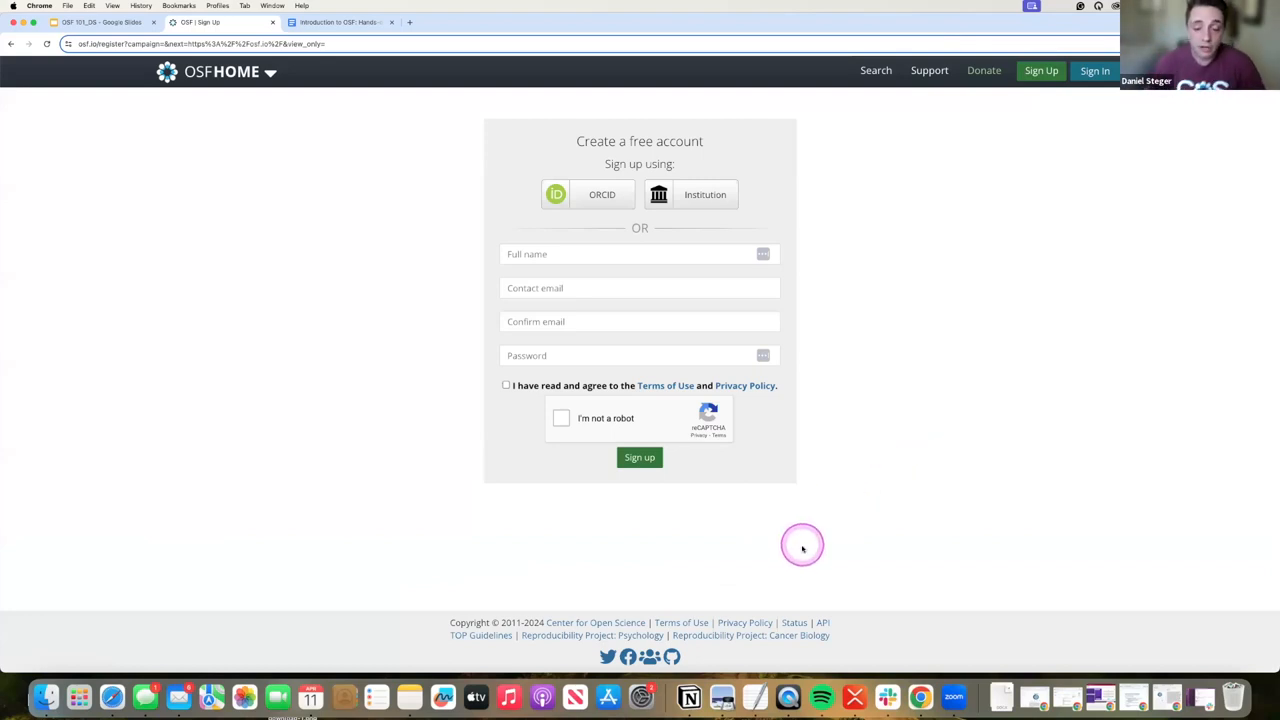
mouse_move(818, 482)
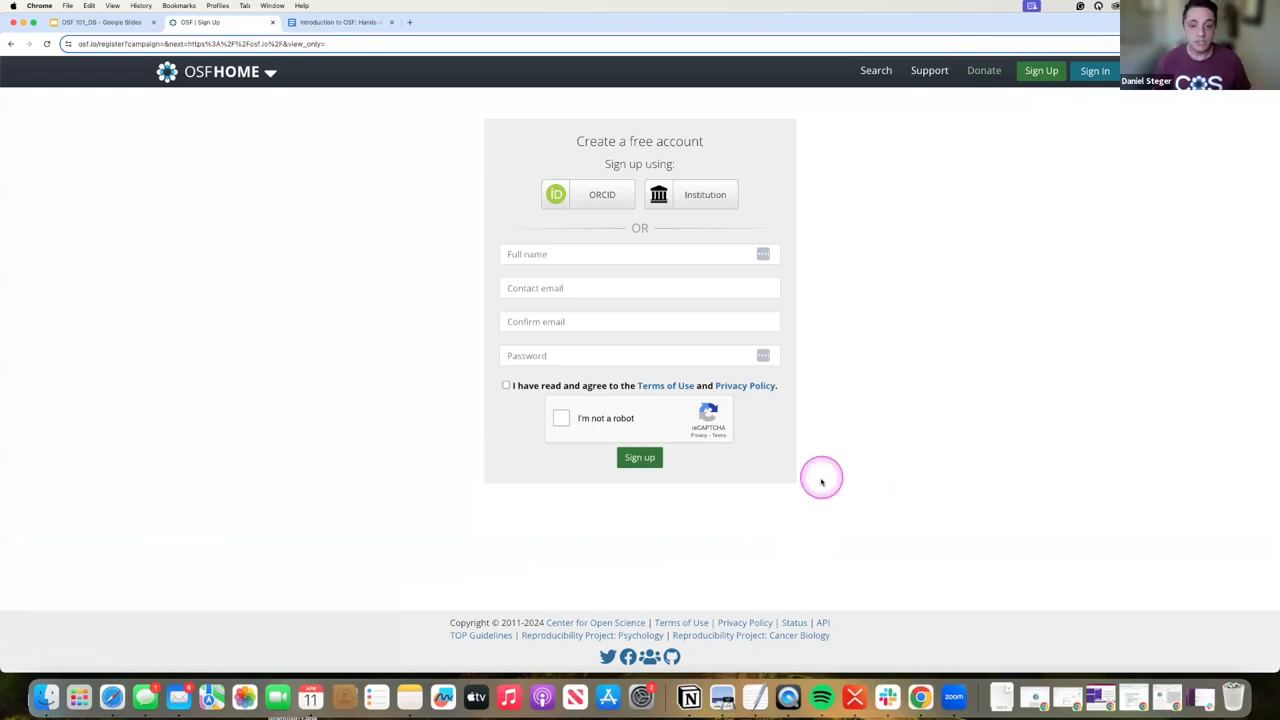
mouse_move(703, 503)
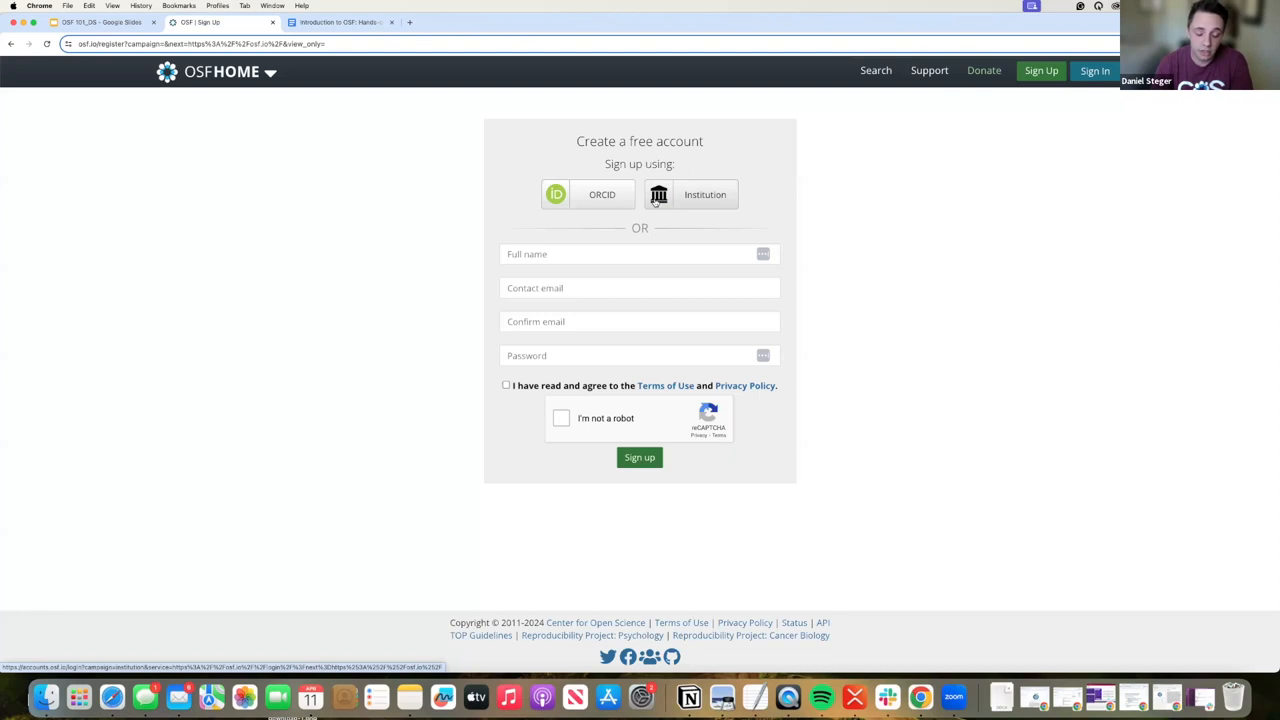
click(588, 194)
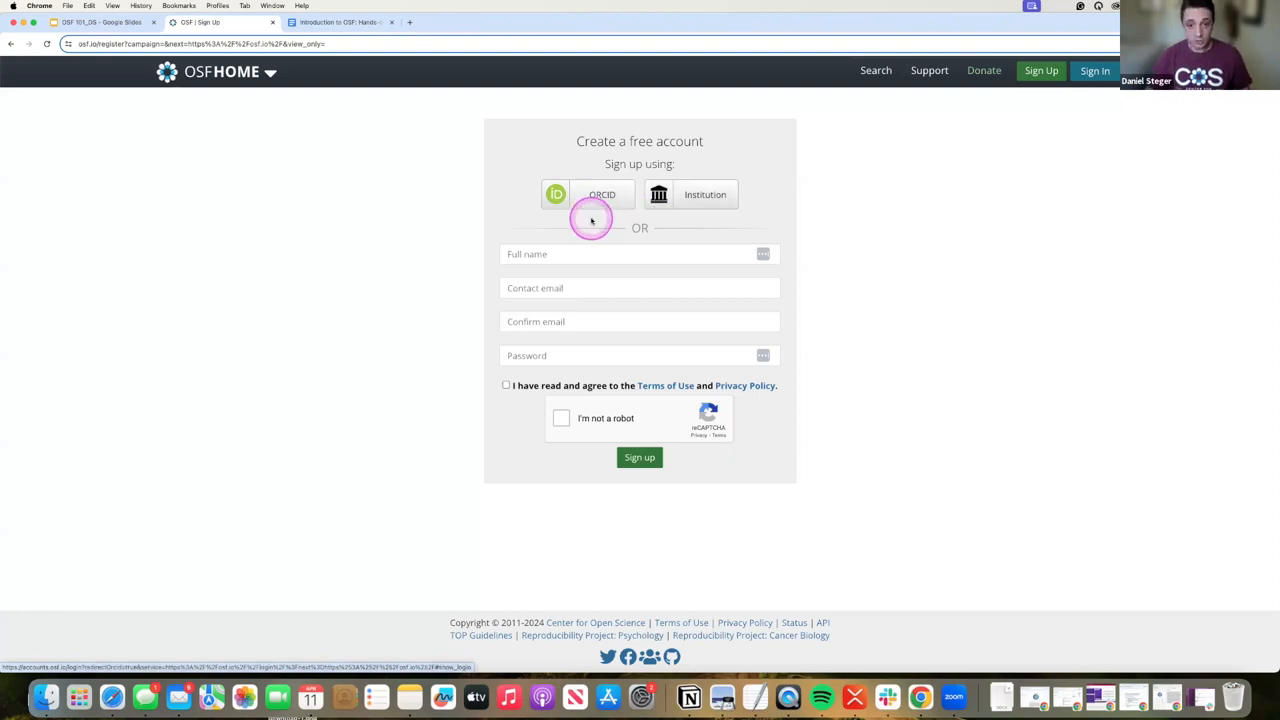
click(602, 194)
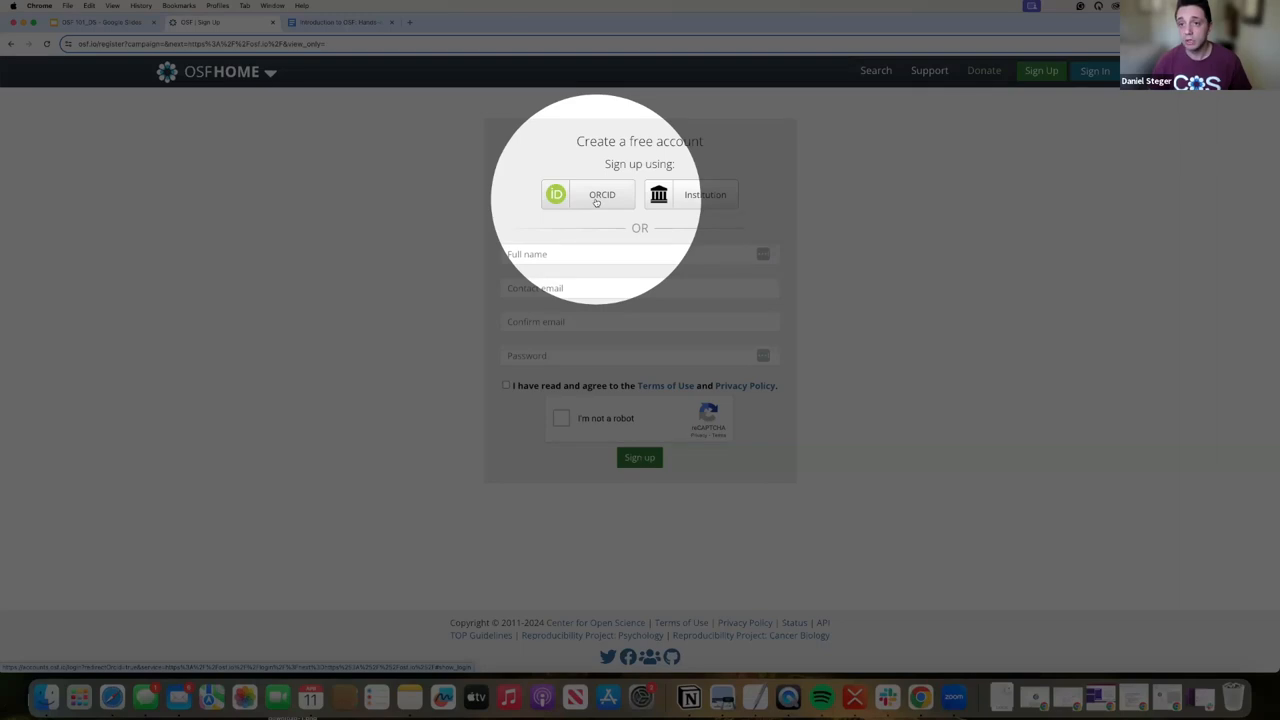
click(596, 194)
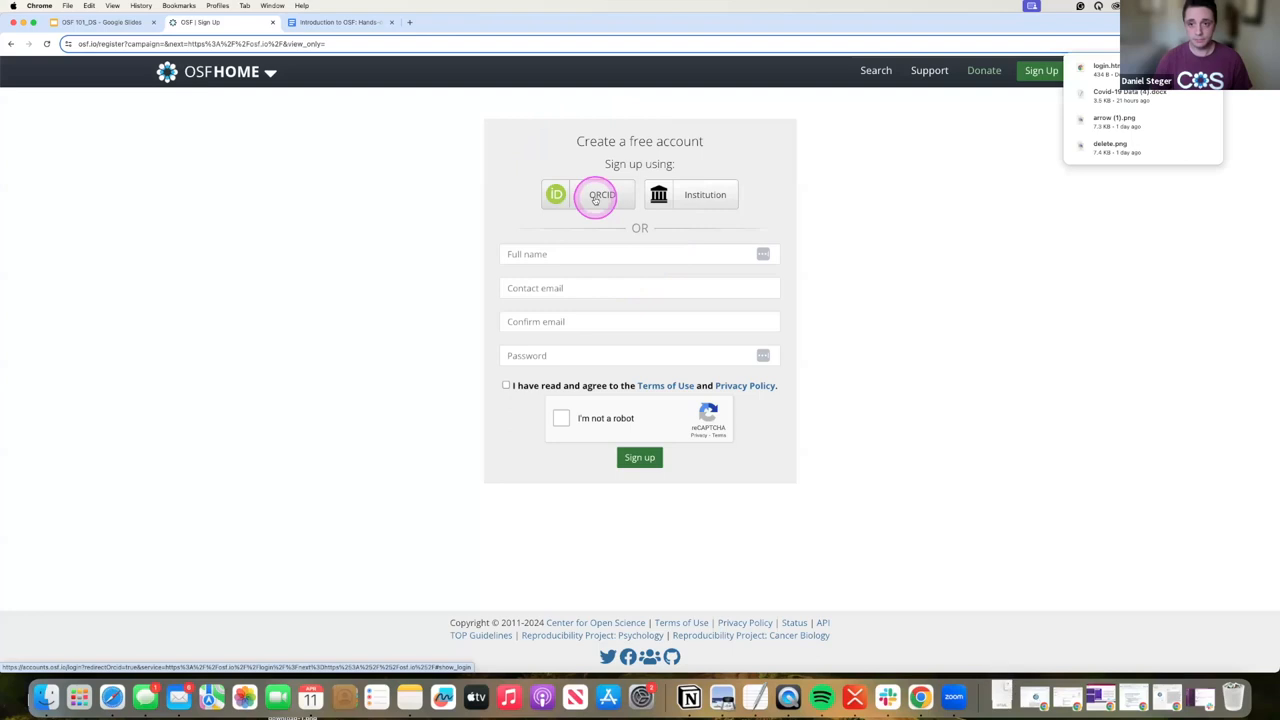
Choose the ORCID sign-up option to view ORCID's sign-in page
click(600, 194)
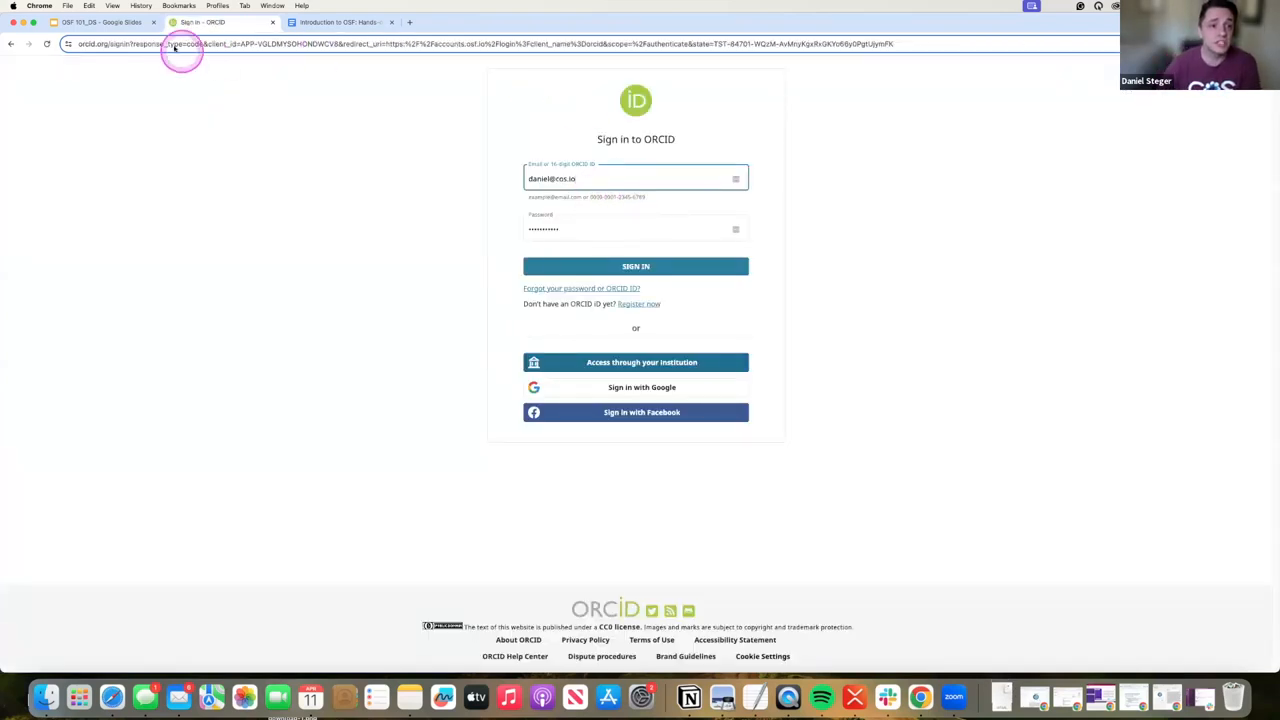
mouse_move(103, 72)
text(osf.io)
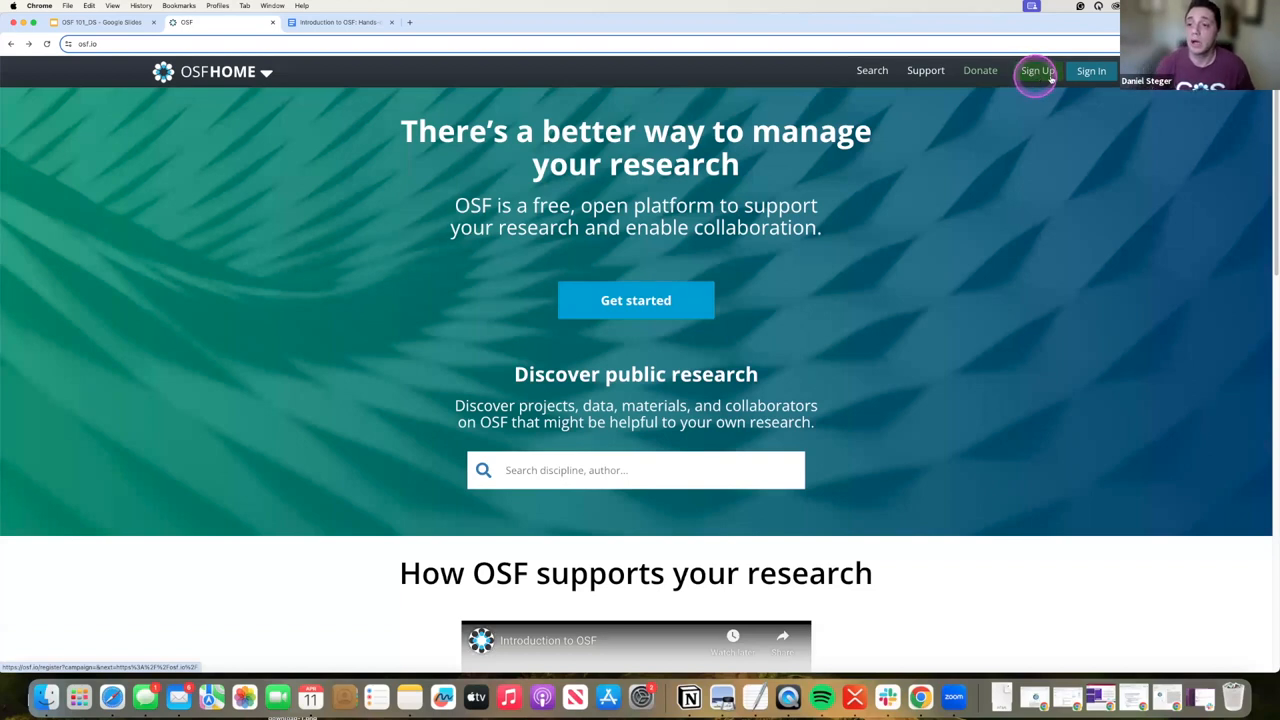
Reopen OSF's sign-up page and choose the Institution sign-up option
click(1037, 70)
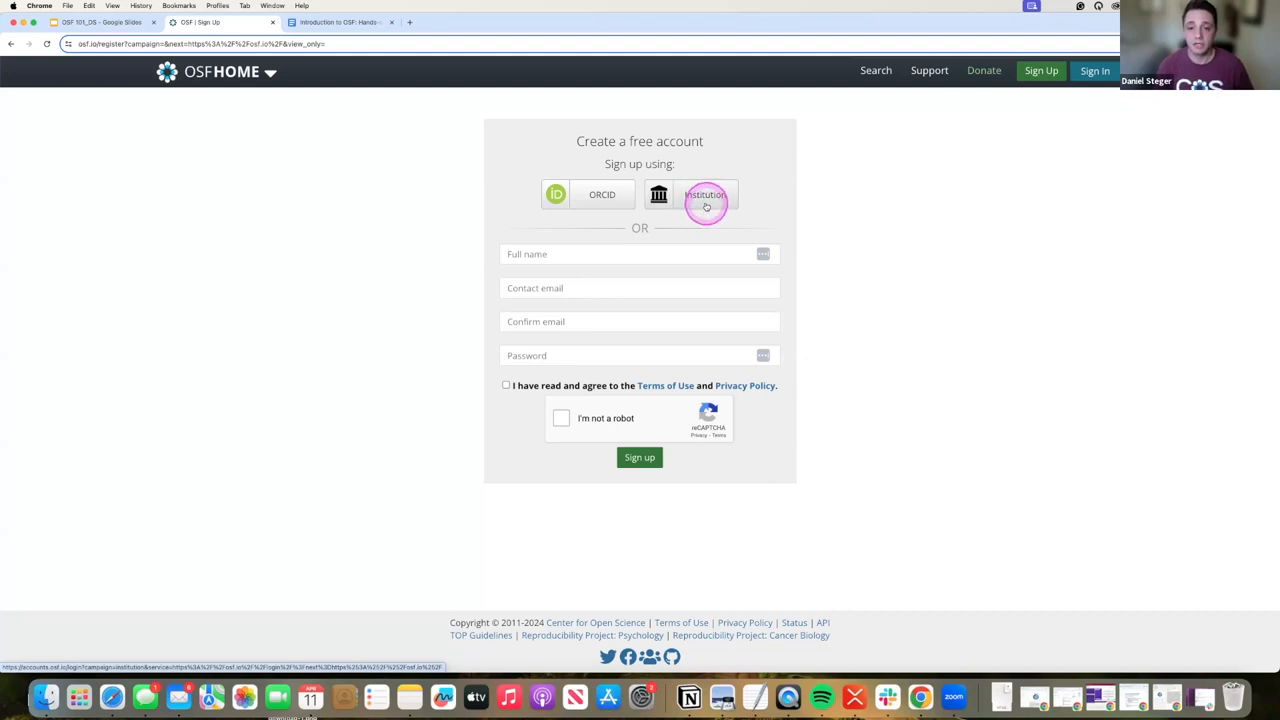
mouse_move(737, 197)
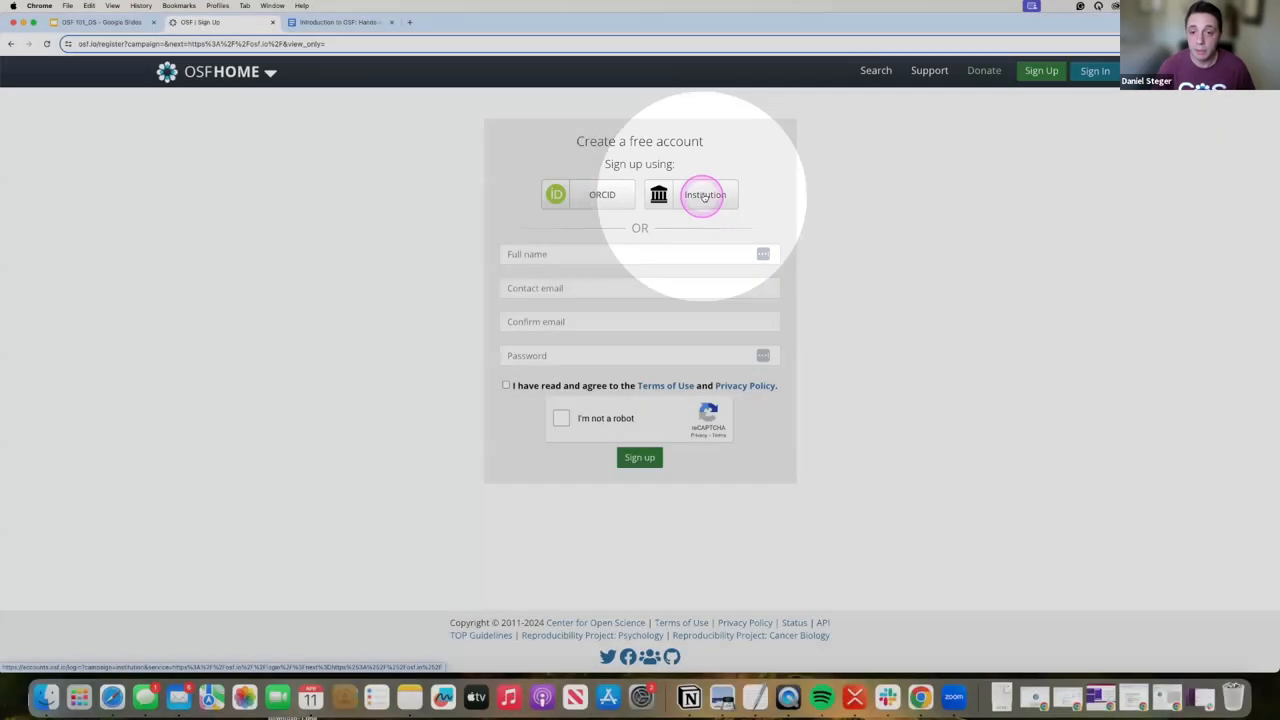
click(705, 194)
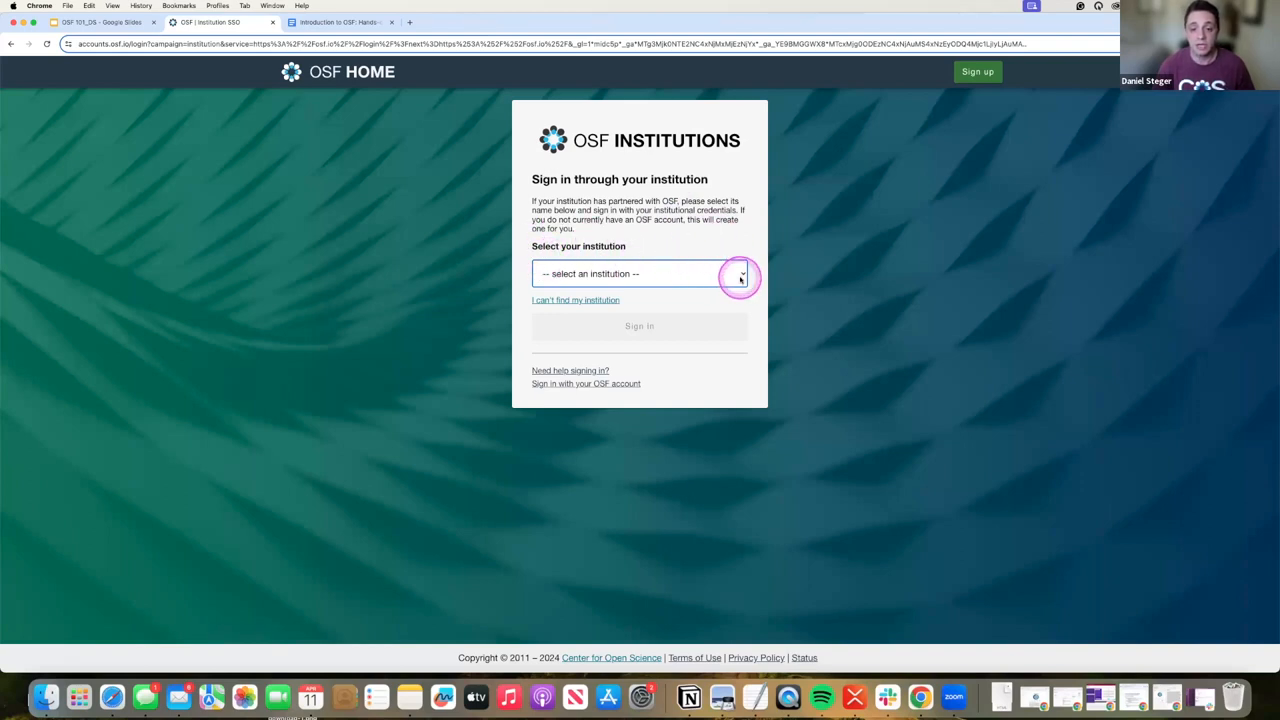
Open the OSF Institutions list of partner universities
click(639, 273)
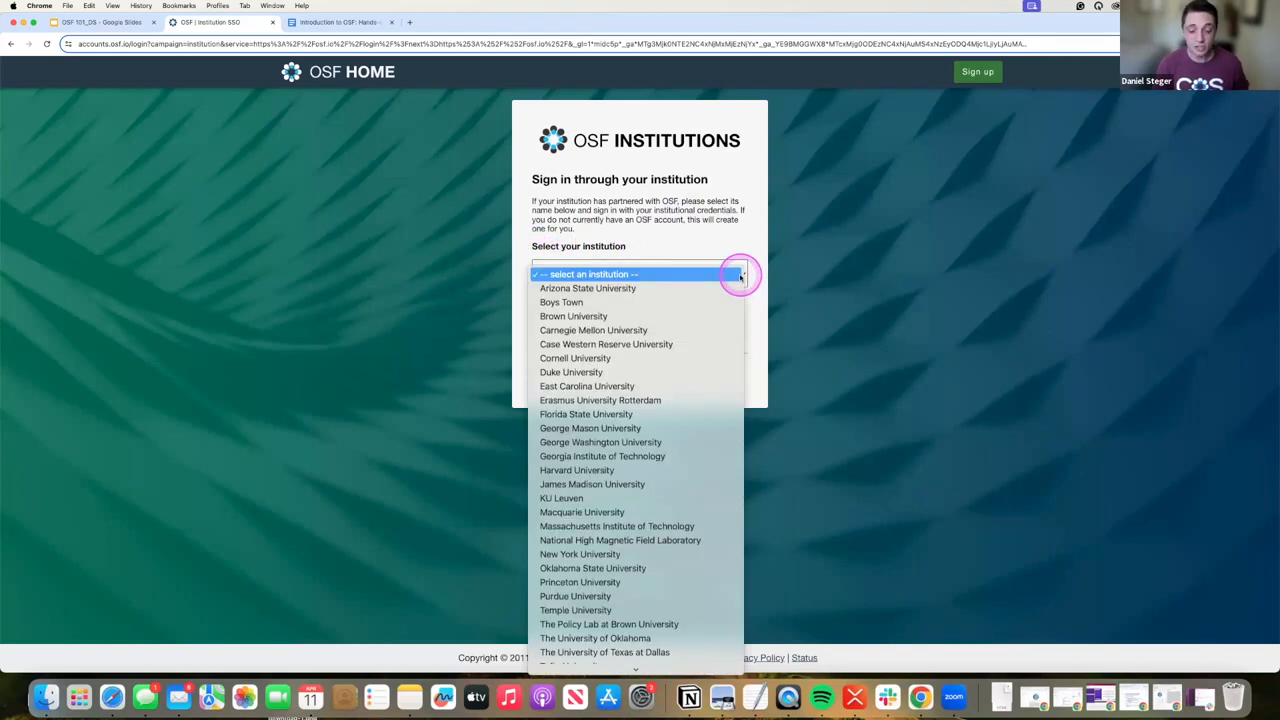
mouse_move(693, 282)
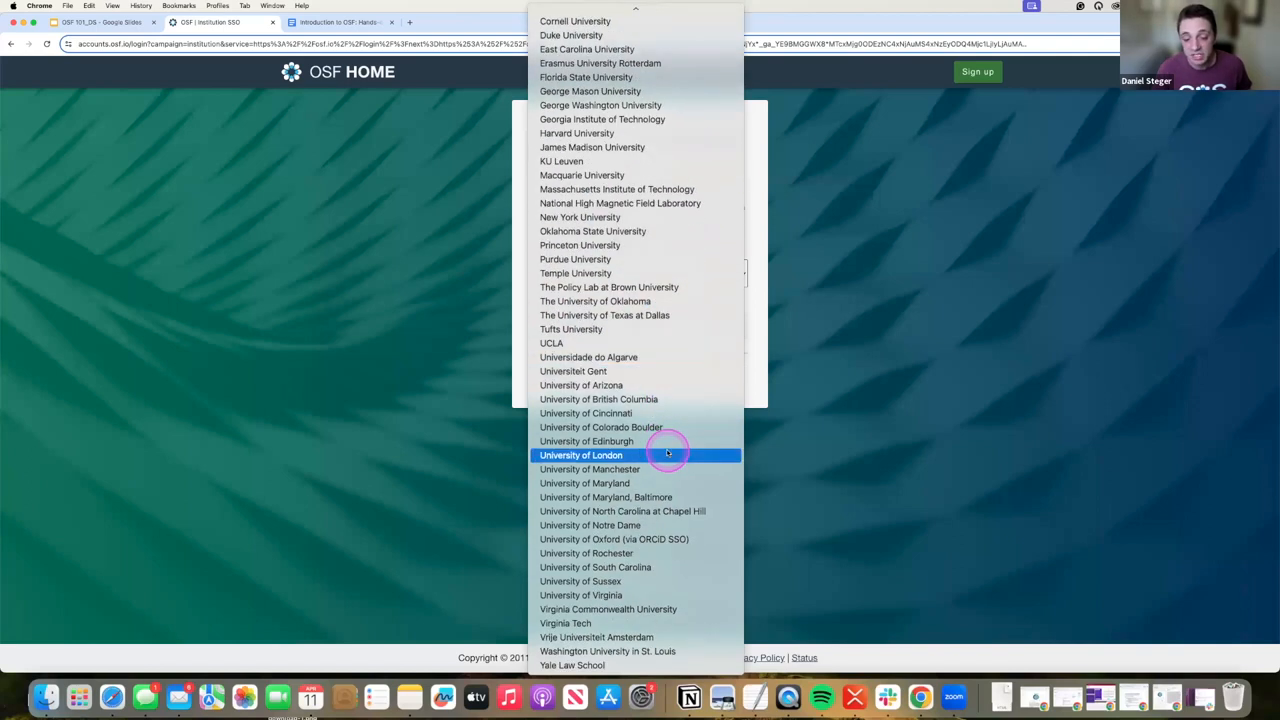
mouse_move(651, 637)
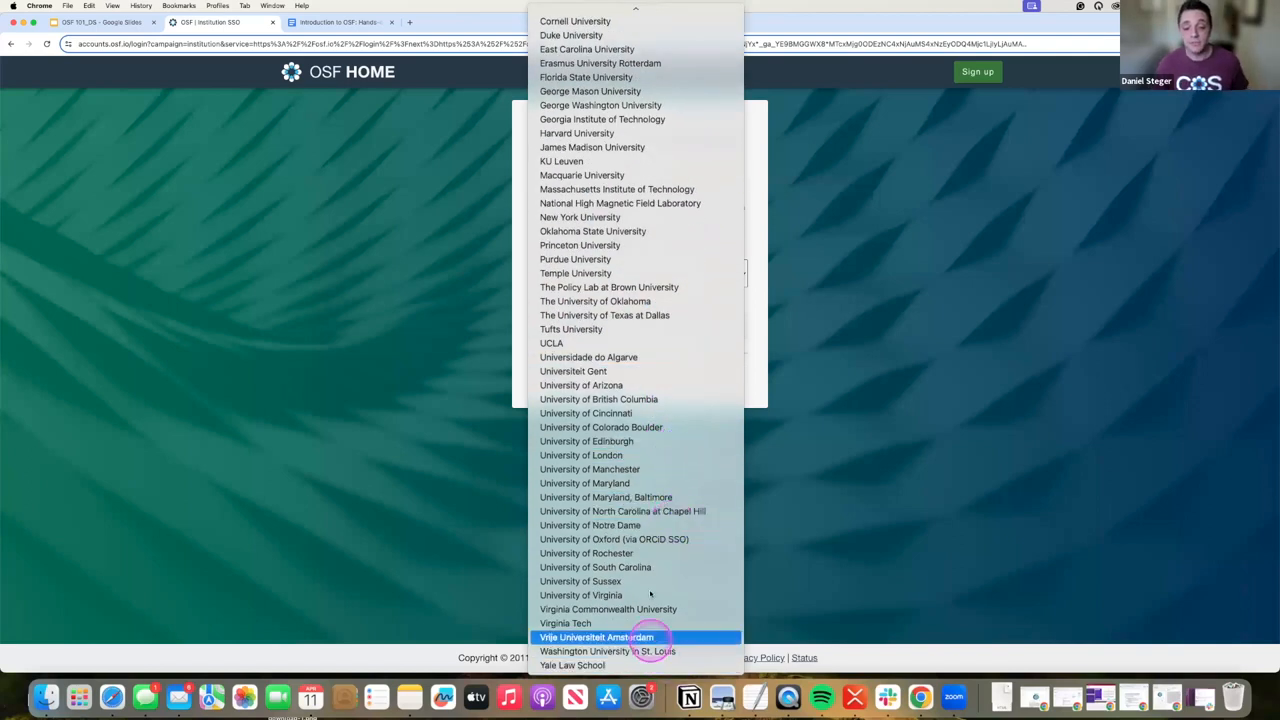
mouse_move(659, 581)
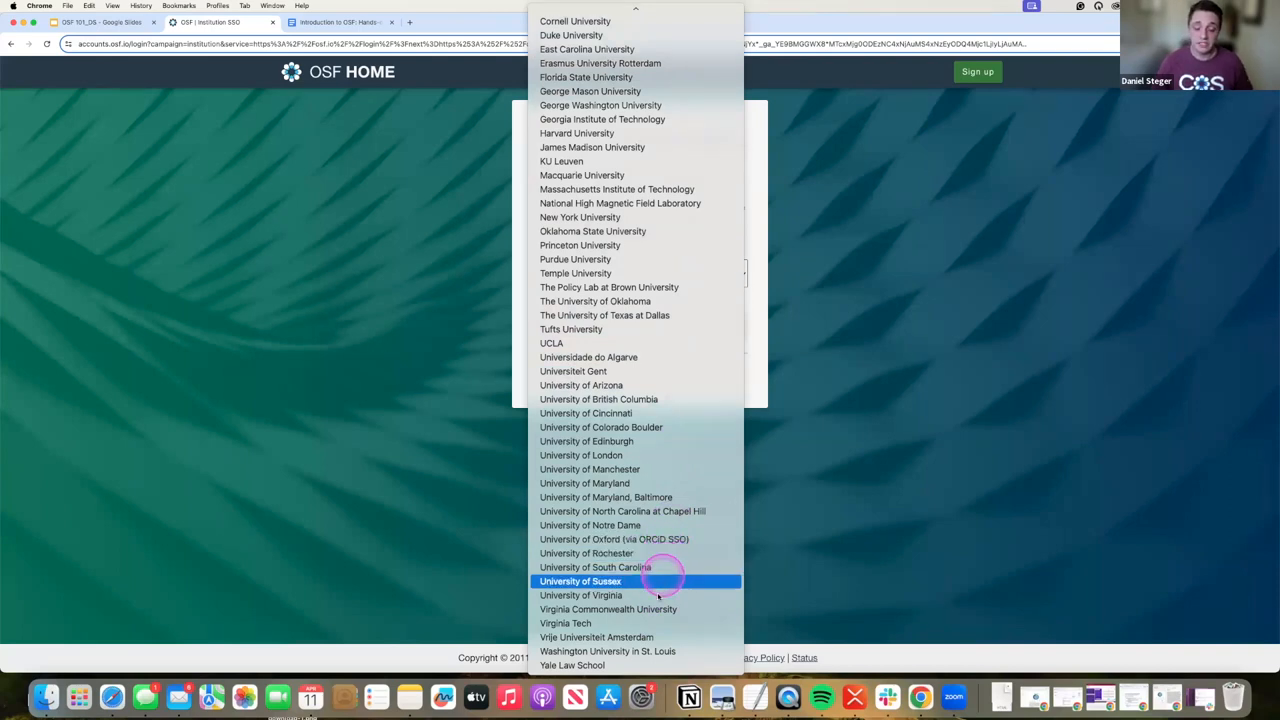
mouse_move(650, 623)
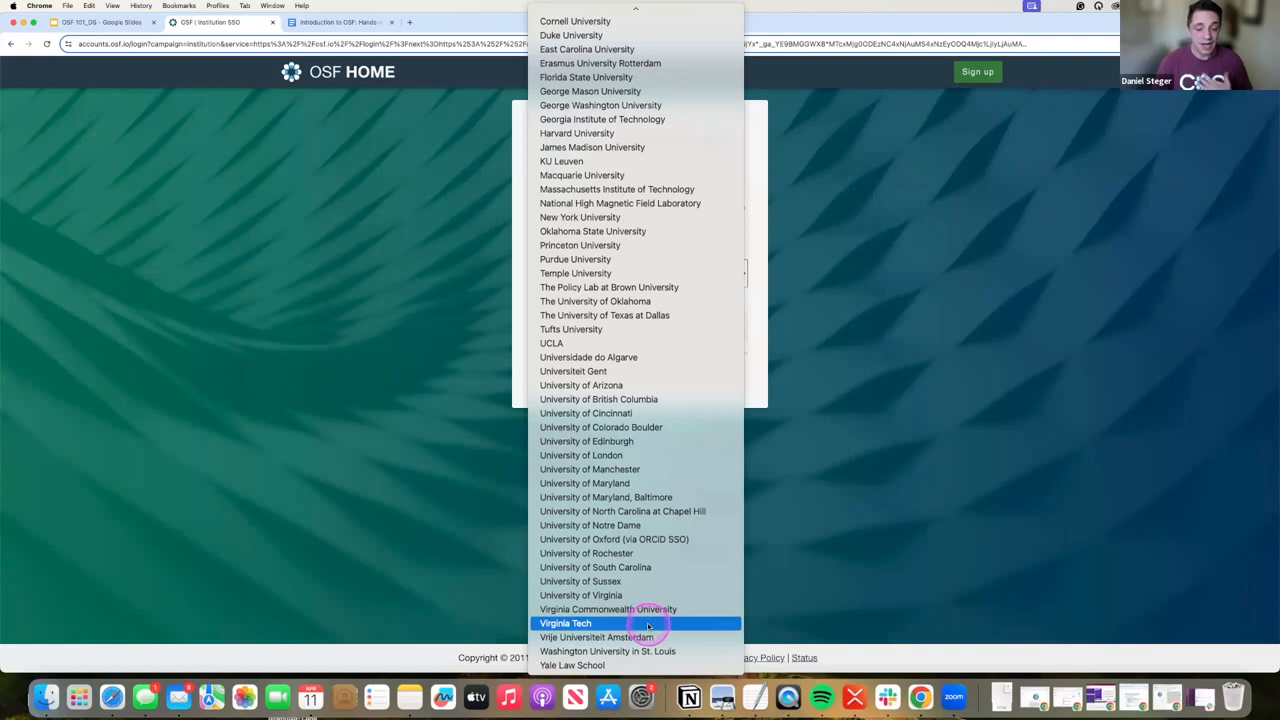
mouse_move(646, 626)
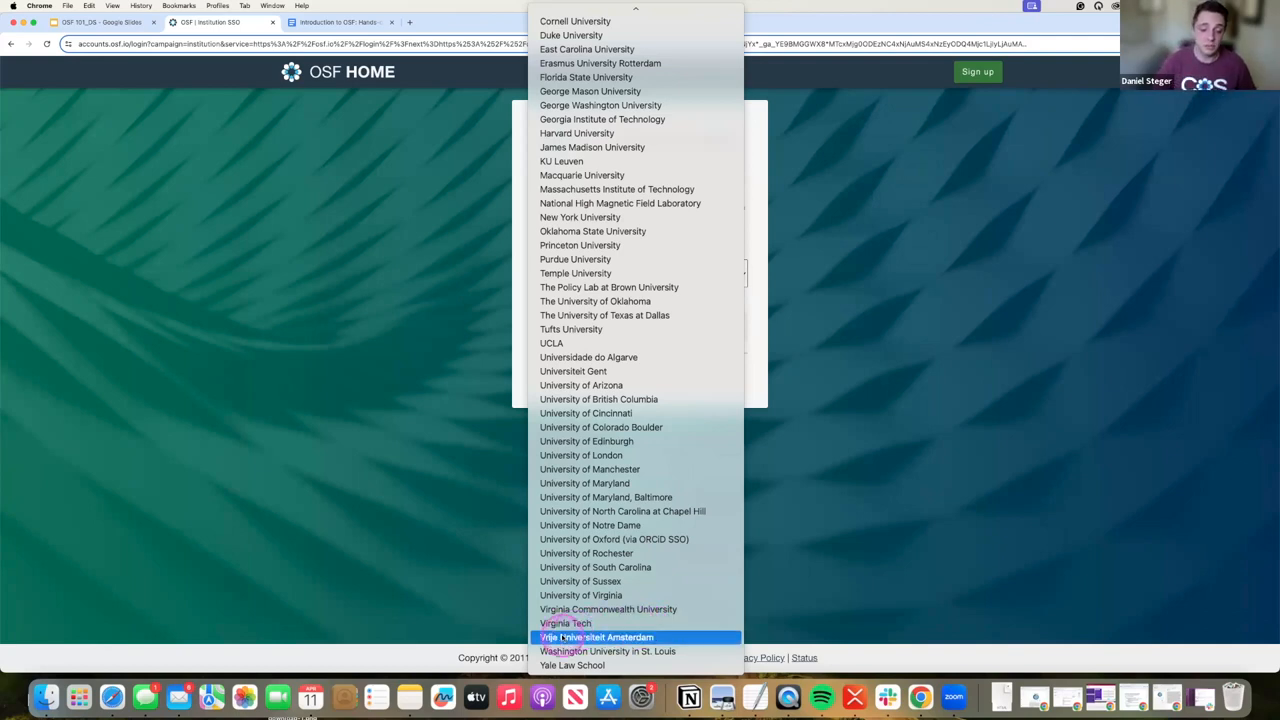
mouse_move(565, 623)
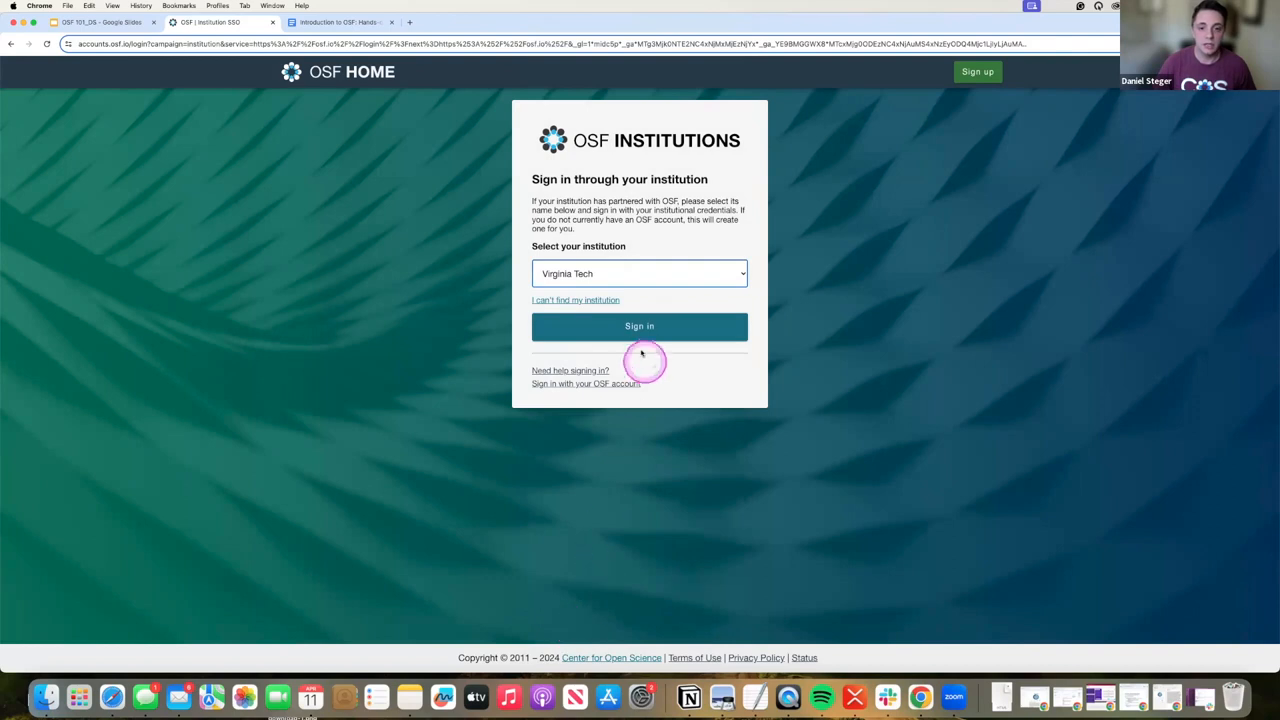
click(639, 326)
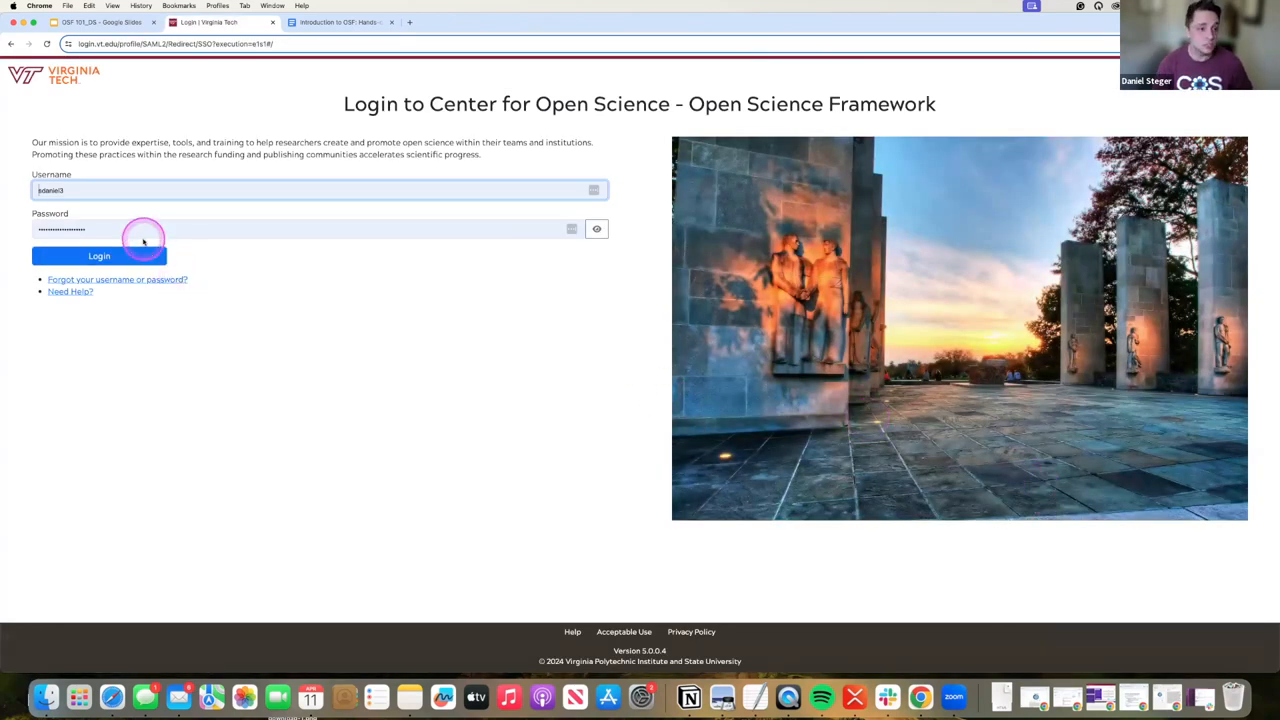
click(99, 256)
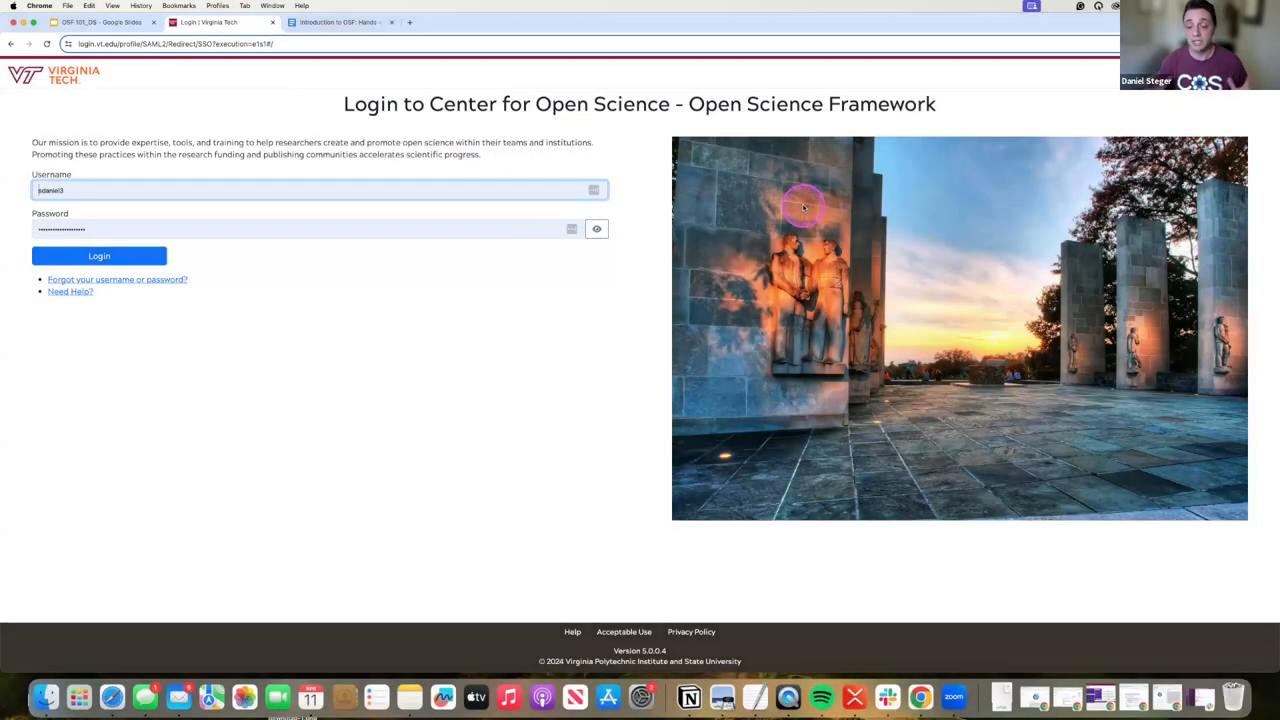
mouse_move(215, 205)
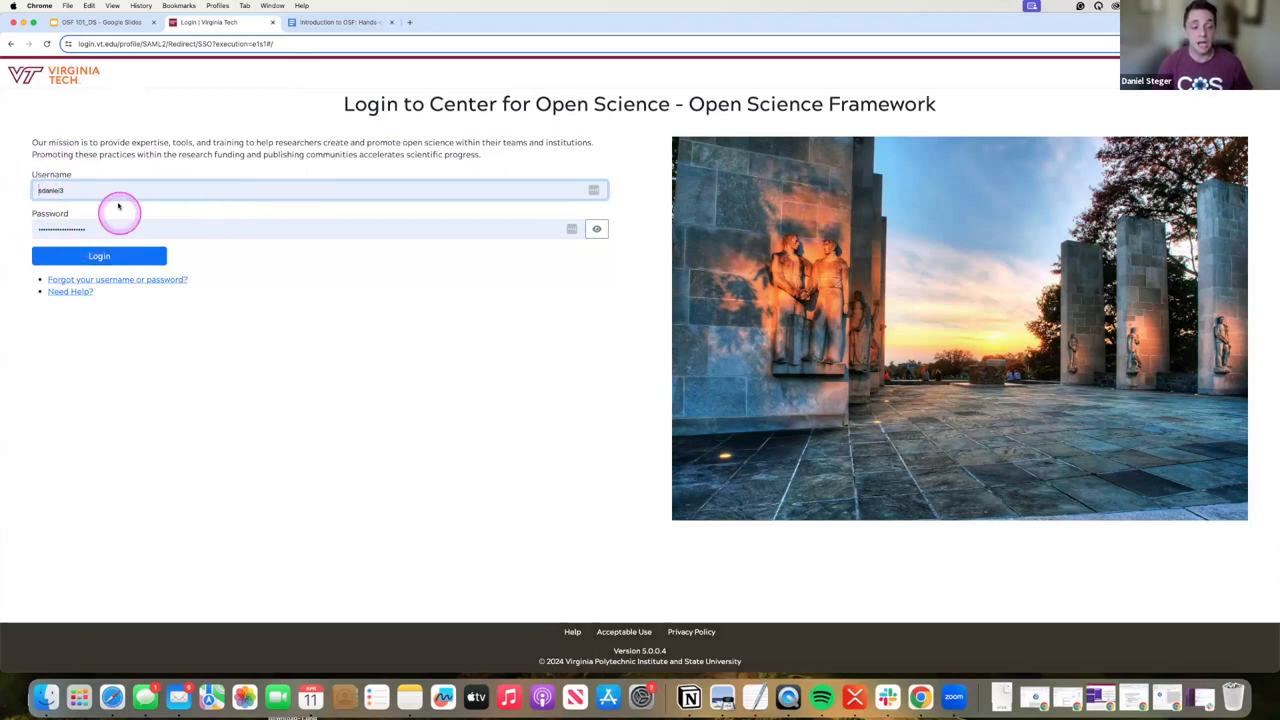
mouse_move(594, 301)
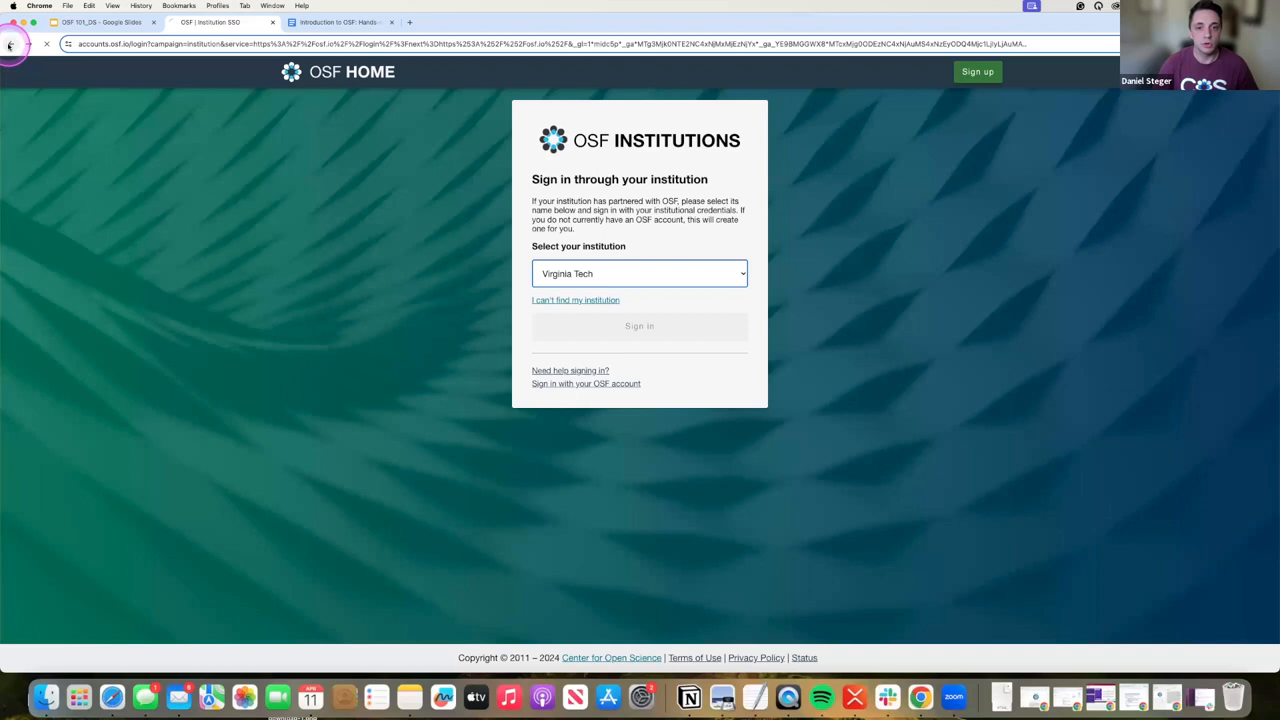
Pick ORCID on OSF's sign-up page and sign in with the ORCID email and password
click(977, 71)
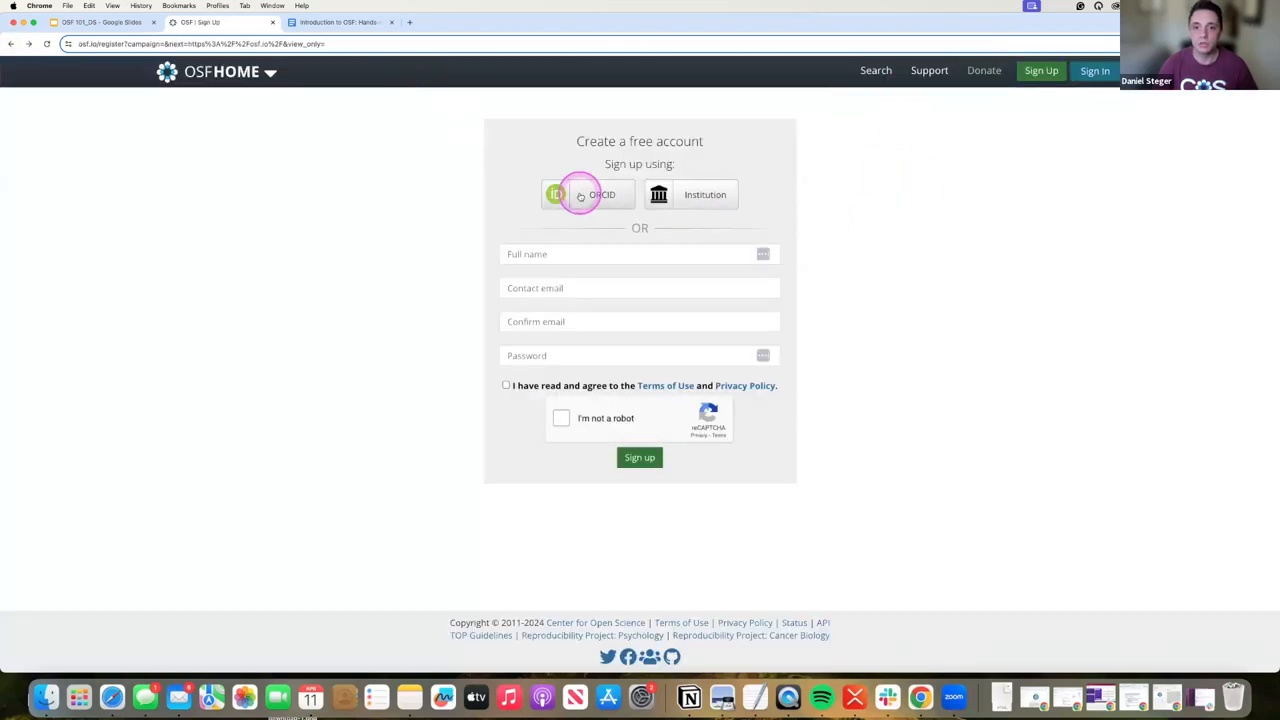
click(588, 194)
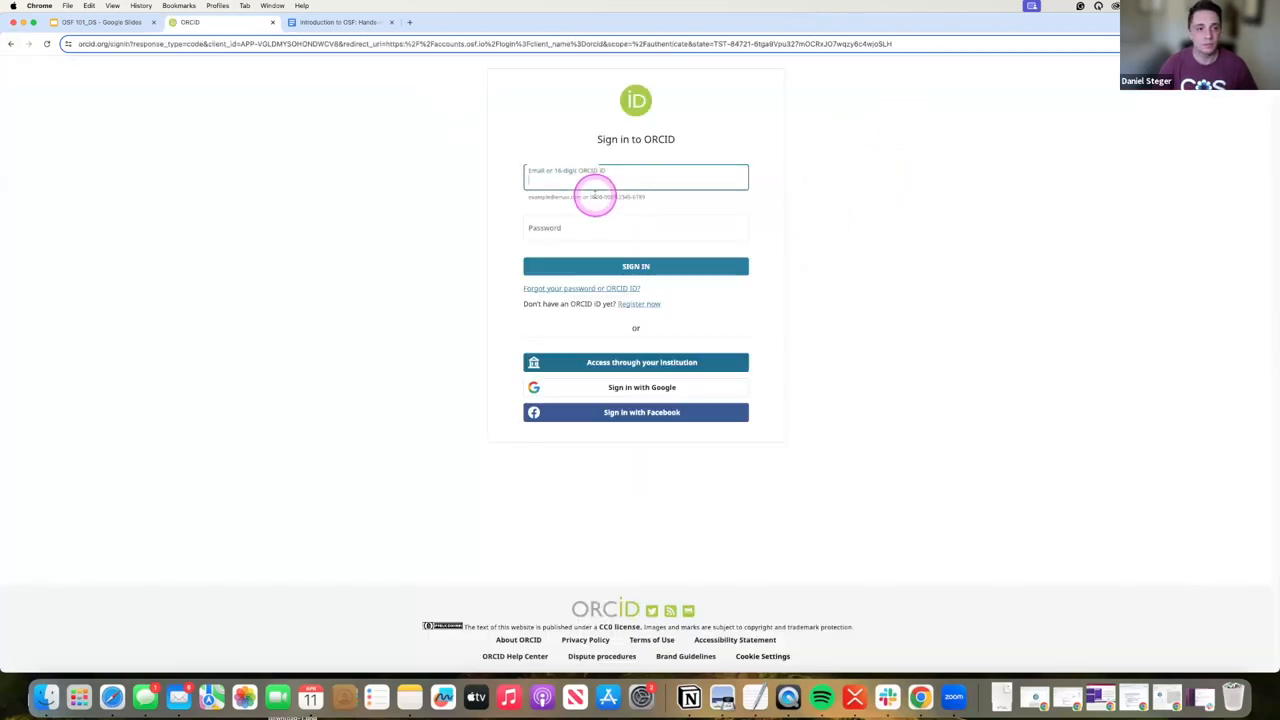
click(635, 266)
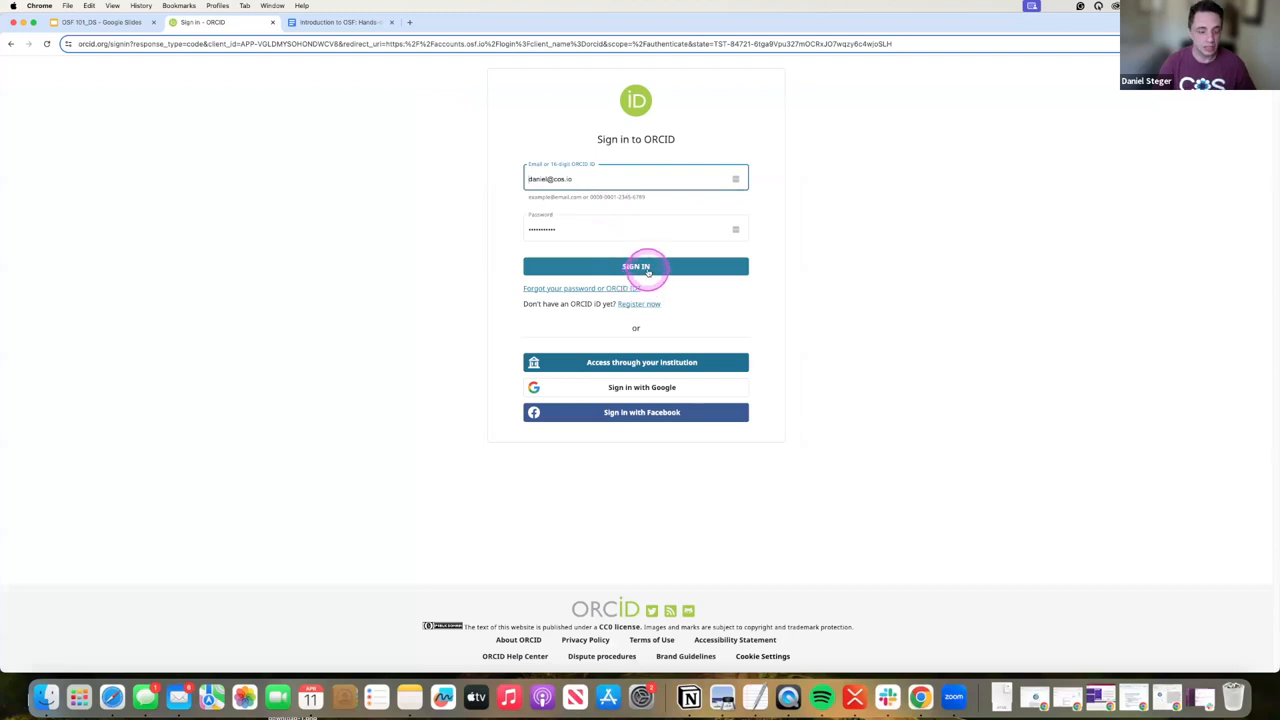
click(635, 266)
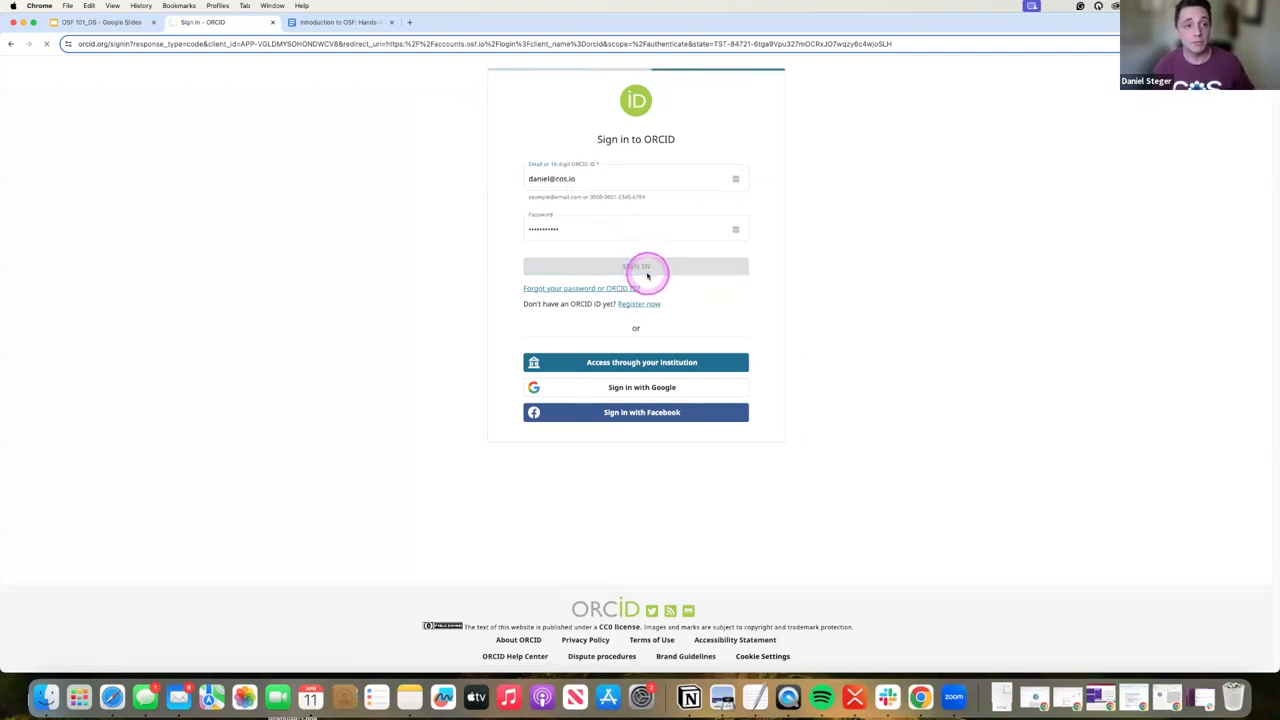
click(635, 266)
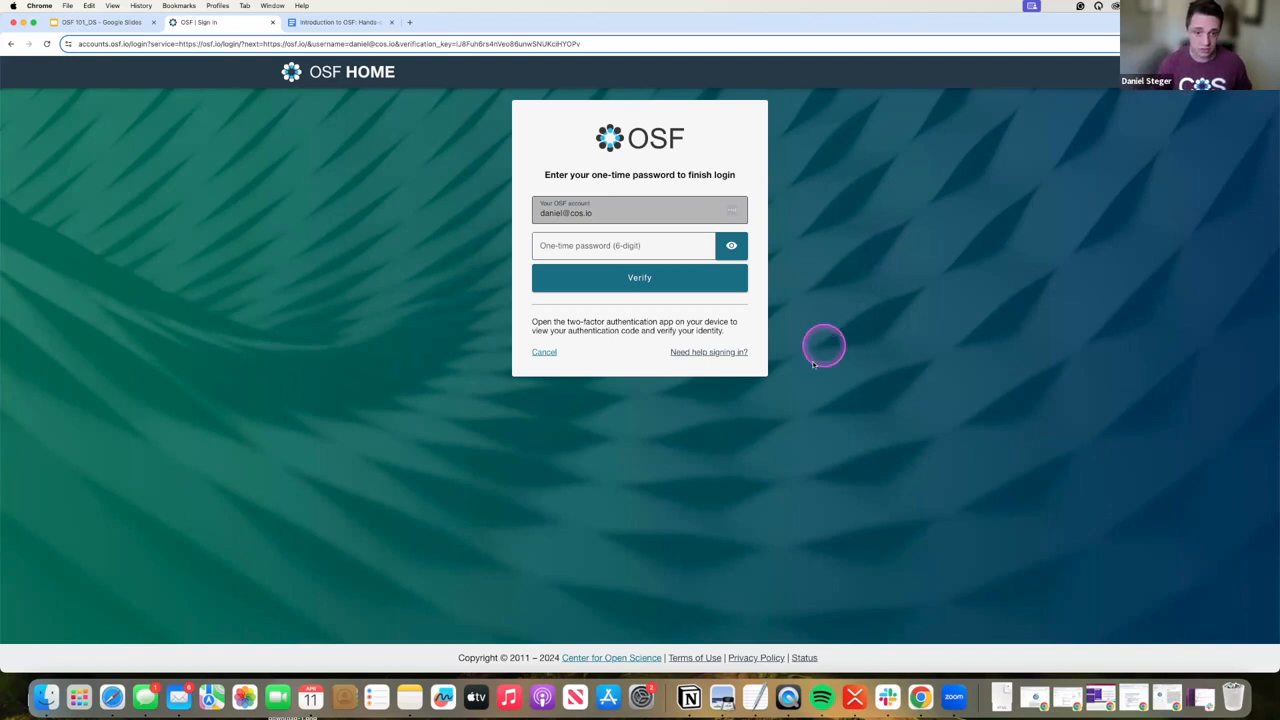
mouse_move(807, 371)
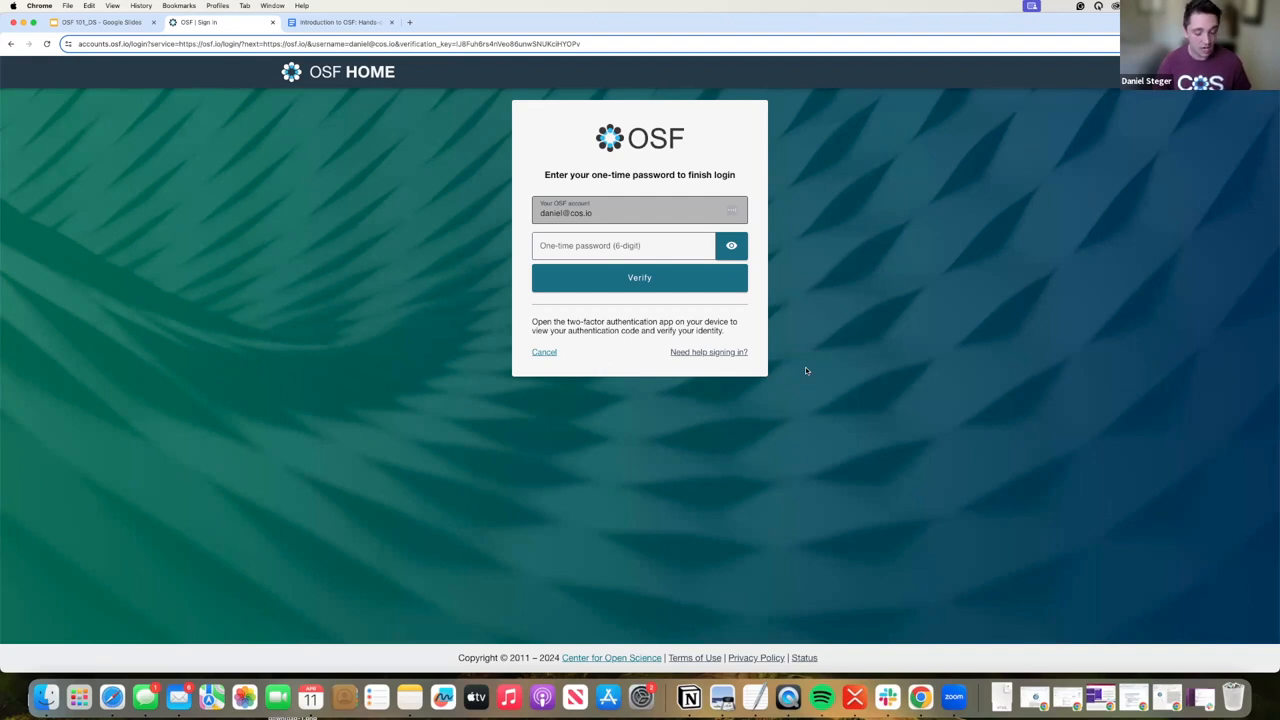
Enter the six-digit authenticator code as the one-time password and verify it
click(667, 218)
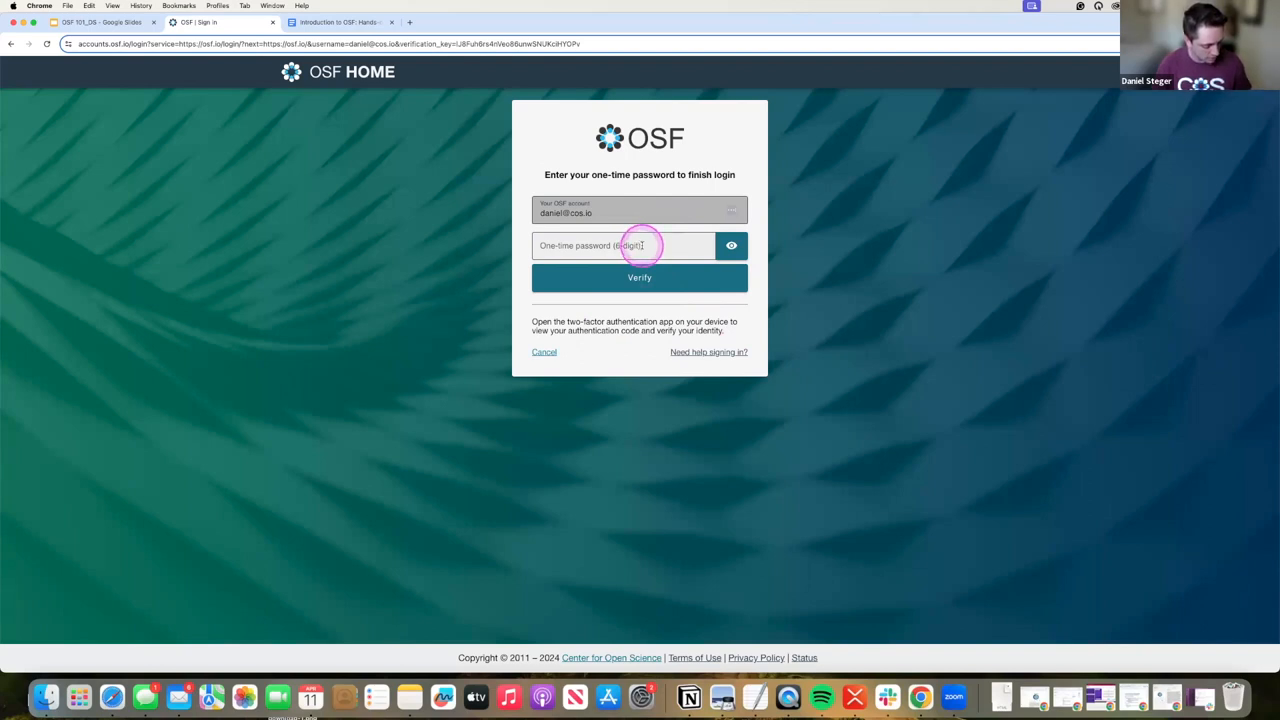
click(622, 245)
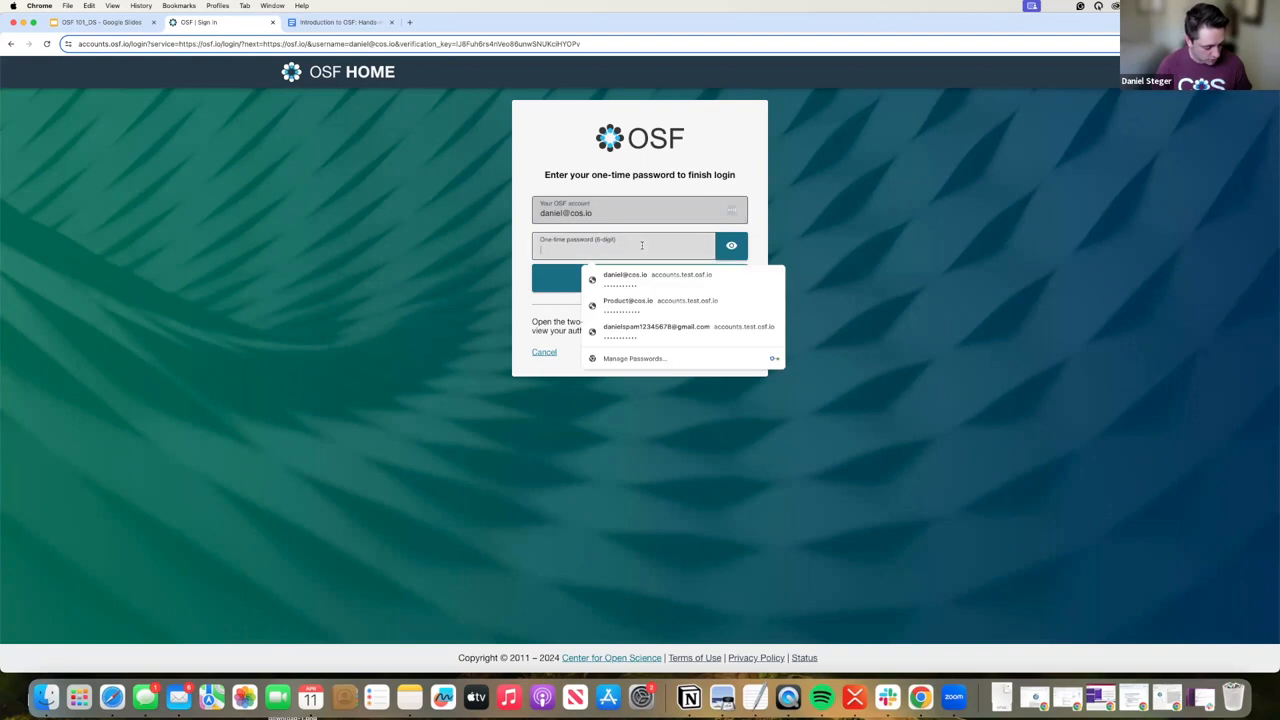
click(642, 246)
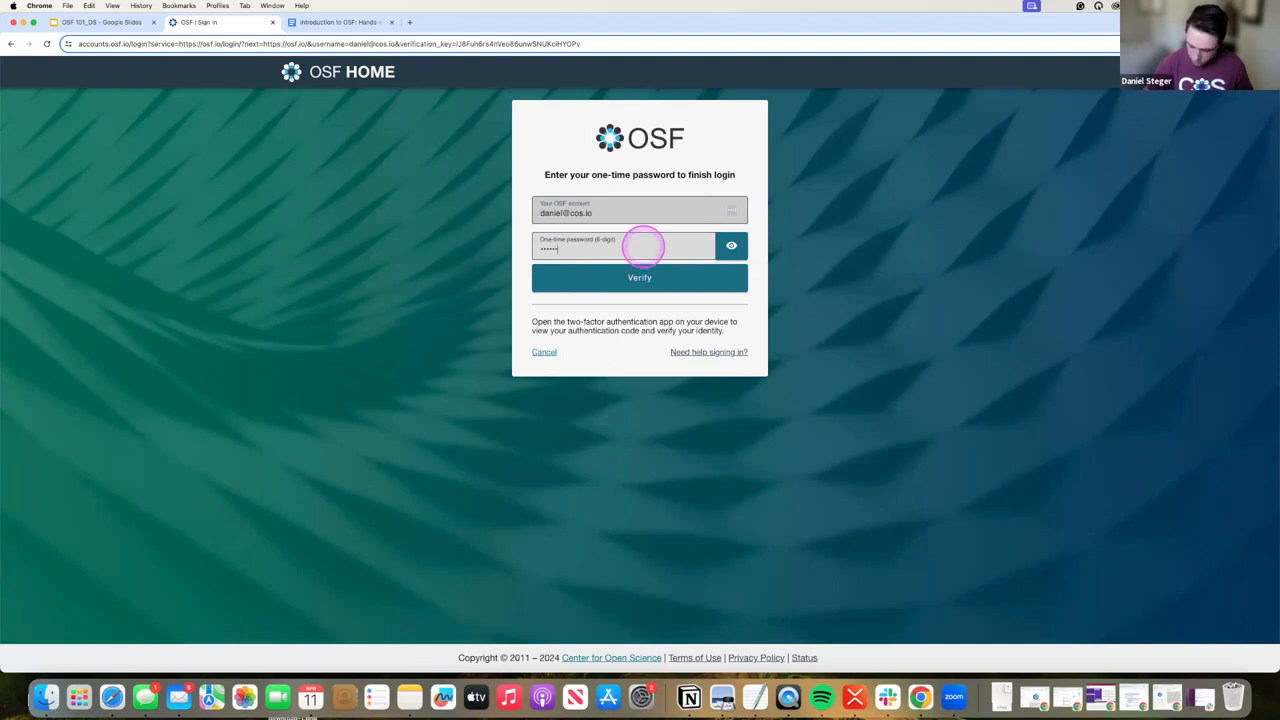
click(639, 277)
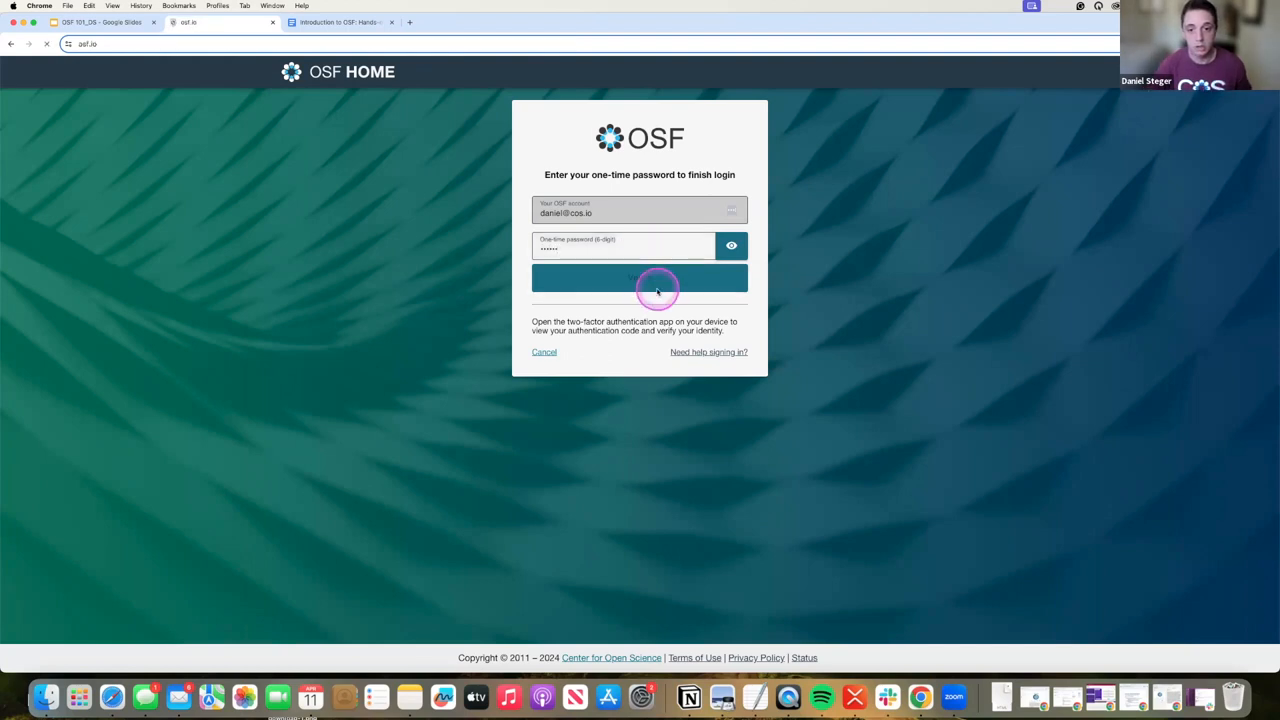
click(639, 277)
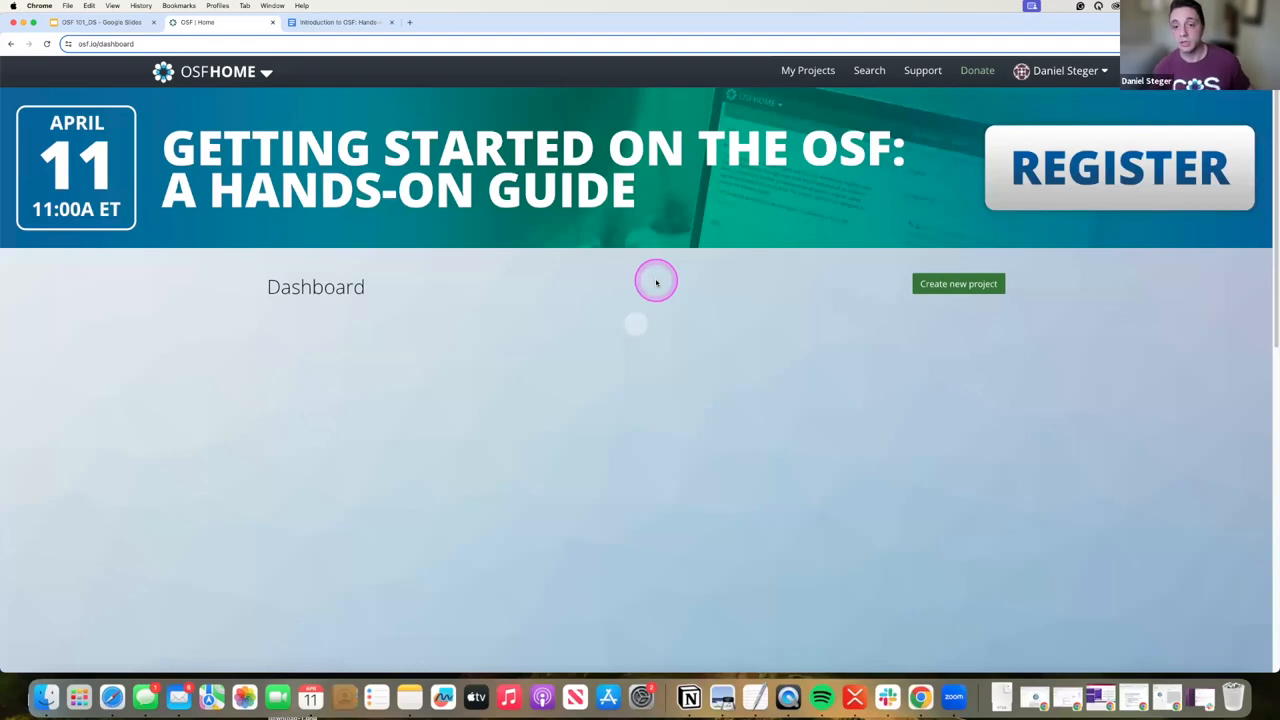